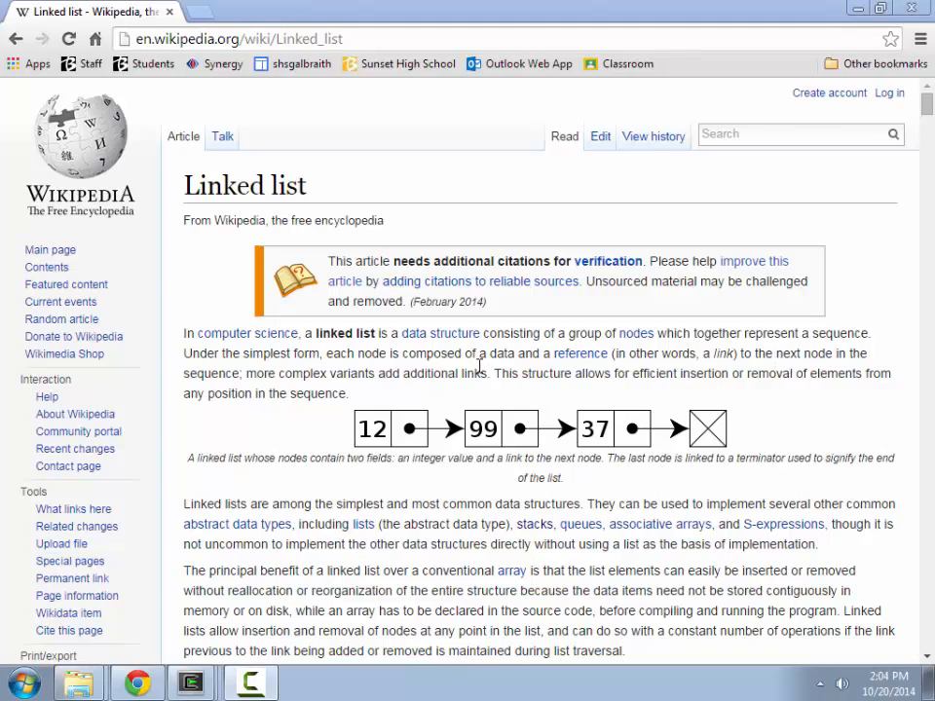
pyautogui.moveTo(906, 290)
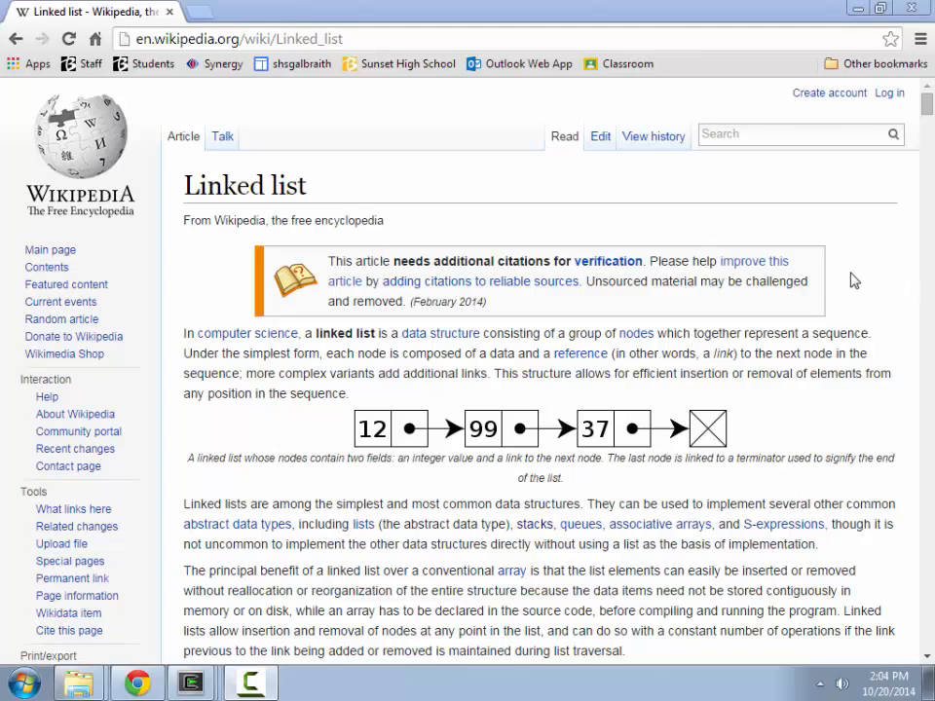
pyautogui.moveTo(780, 331)
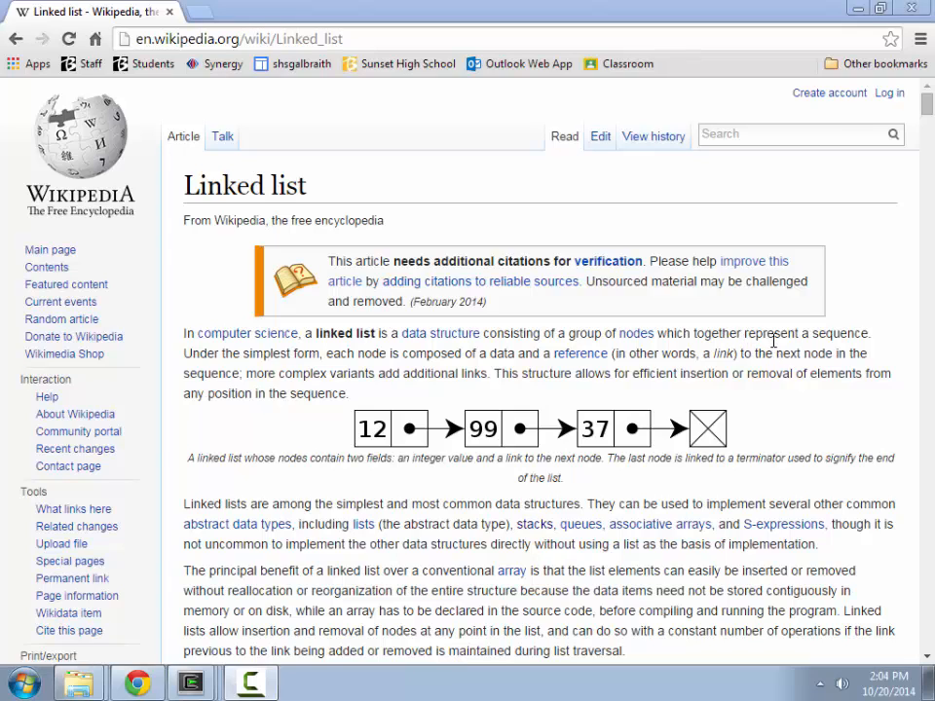
pyautogui.moveTo(331, 412)
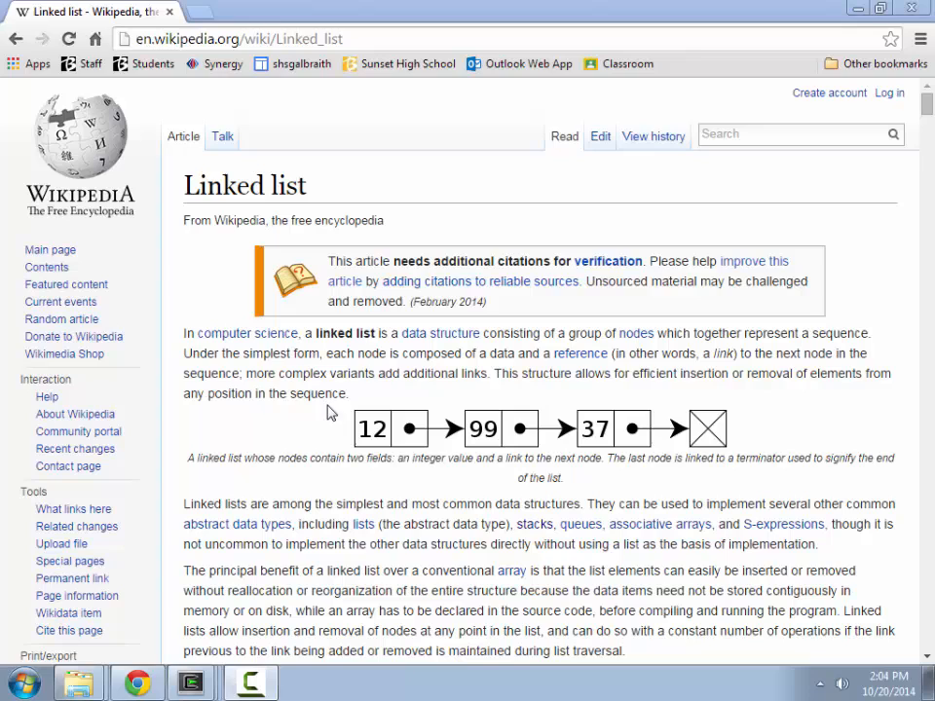
pyautogui.moveTo(708, 429)
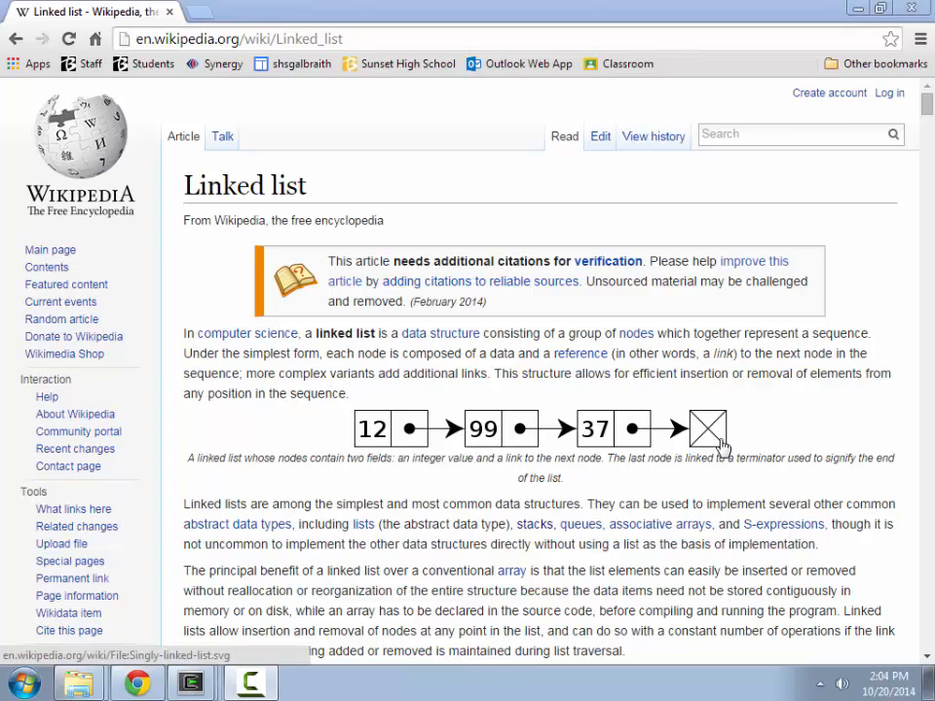
pyautogui.moveTo(450, 494)
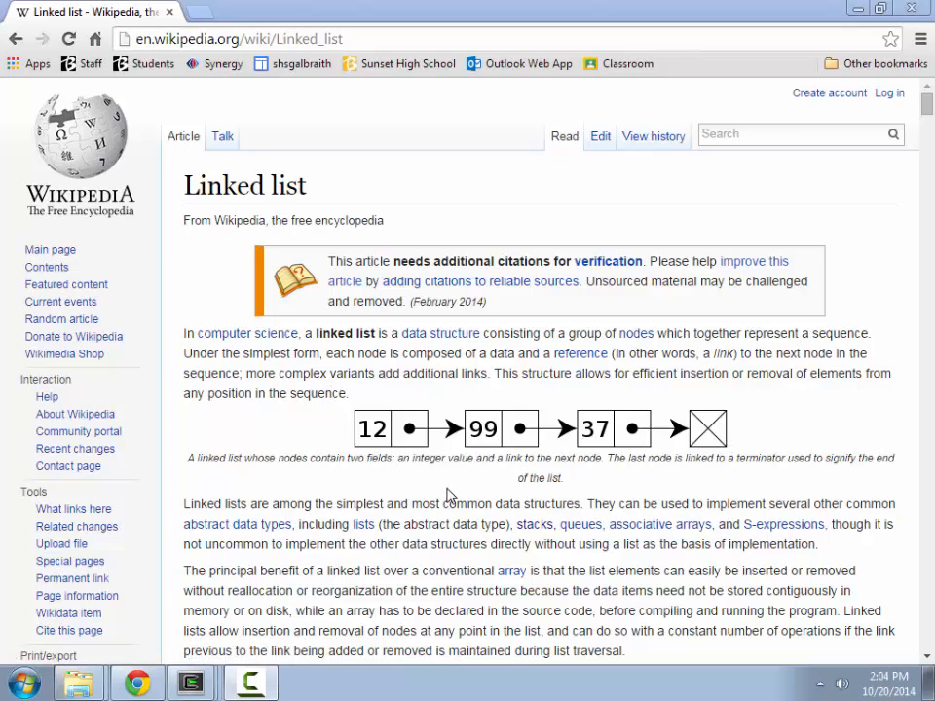
pyautogui.moveTo(375, 428)
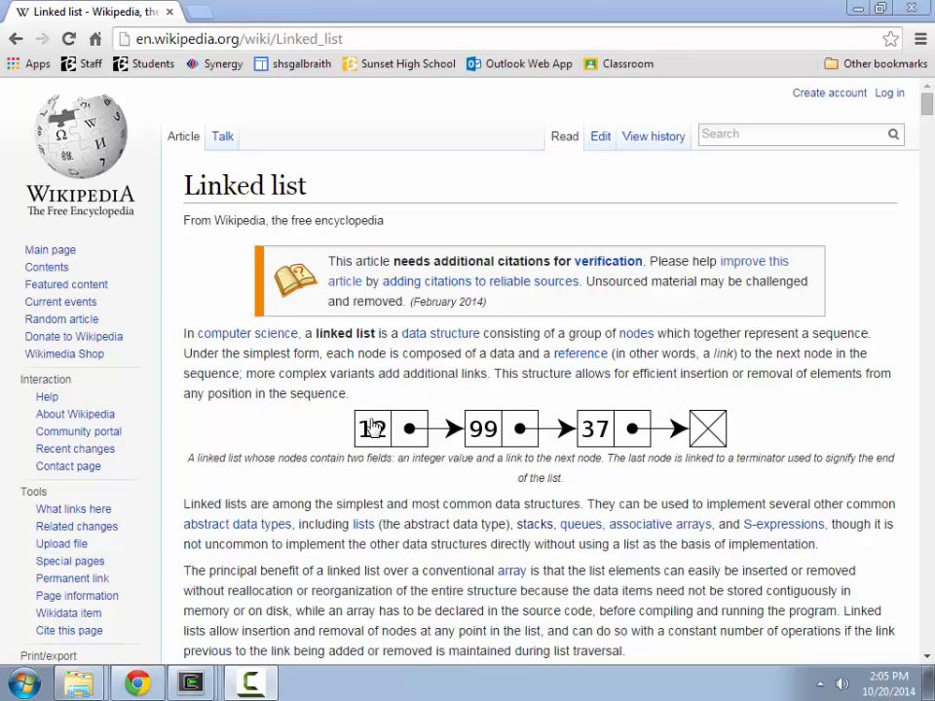
pyautogui.moveTo(373, 430)
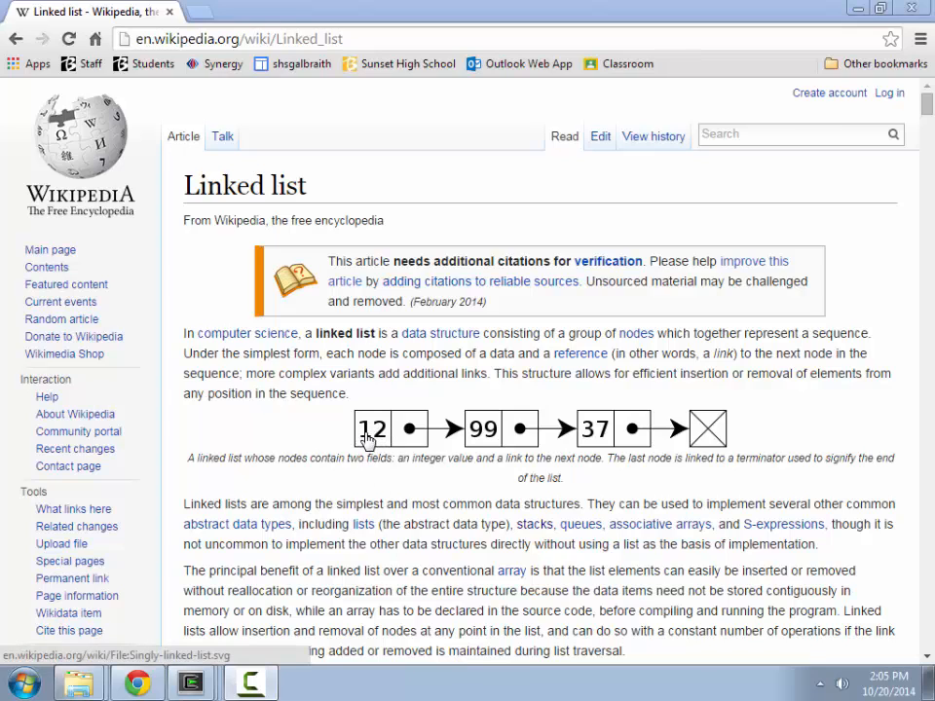
pyautogui.moveTo(375, 446)
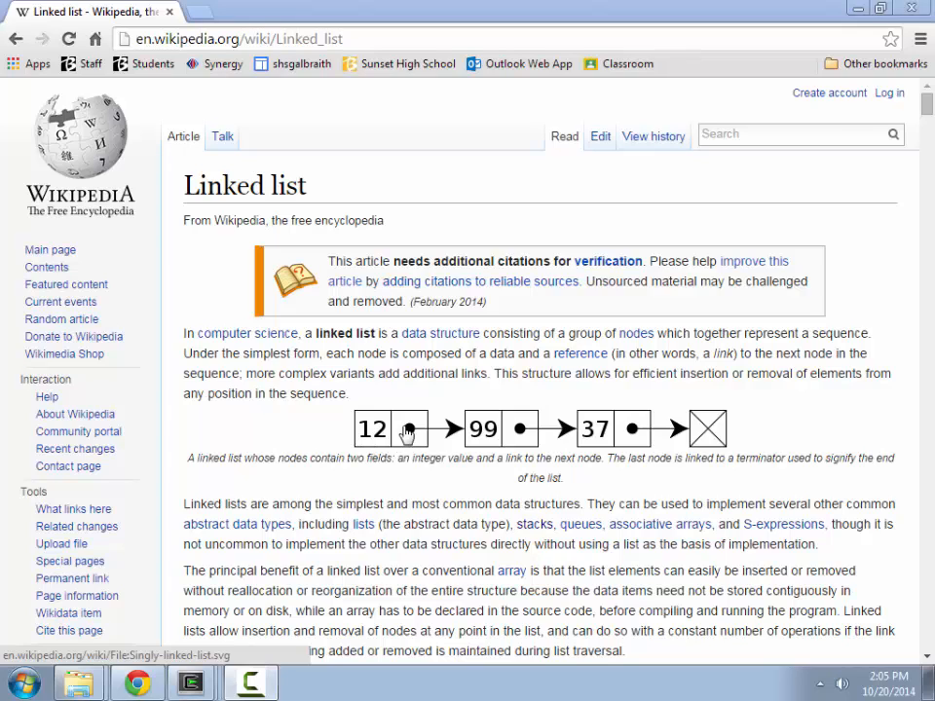
pyautogui.moveTo(468, 445)
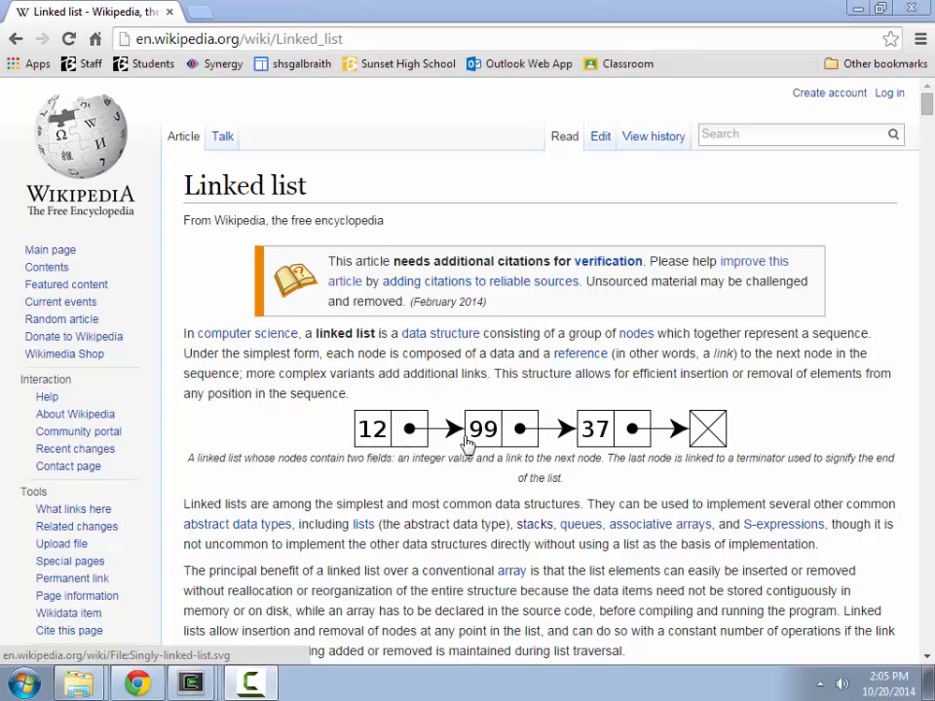
pyautogui.moveTo(607, 436)
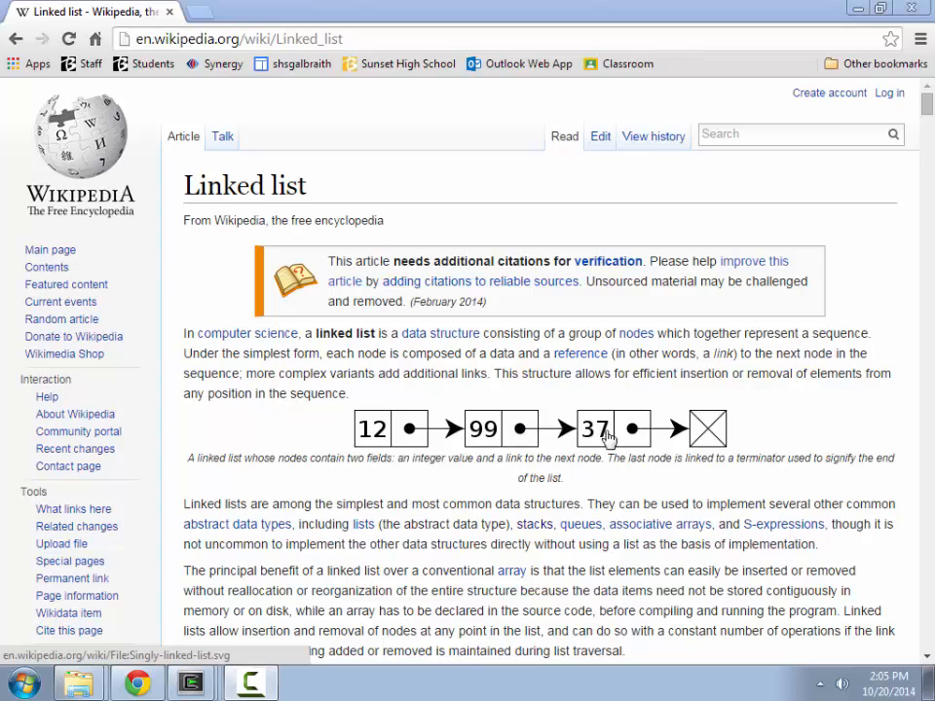
pyautogui.moveTo(708, 429)
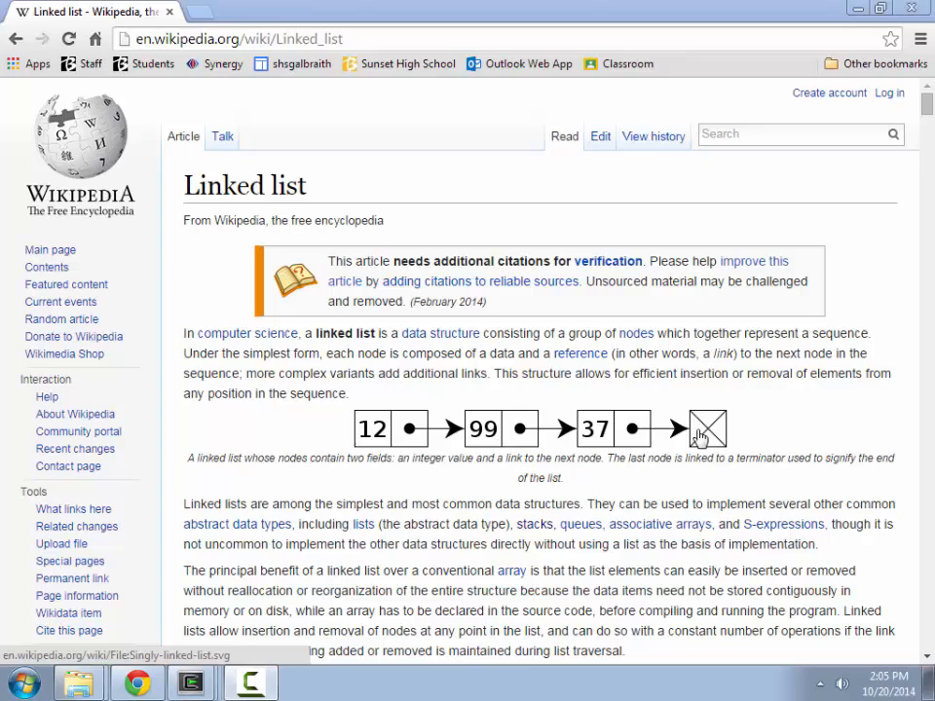
pyautogui.moveTo(777, 429)
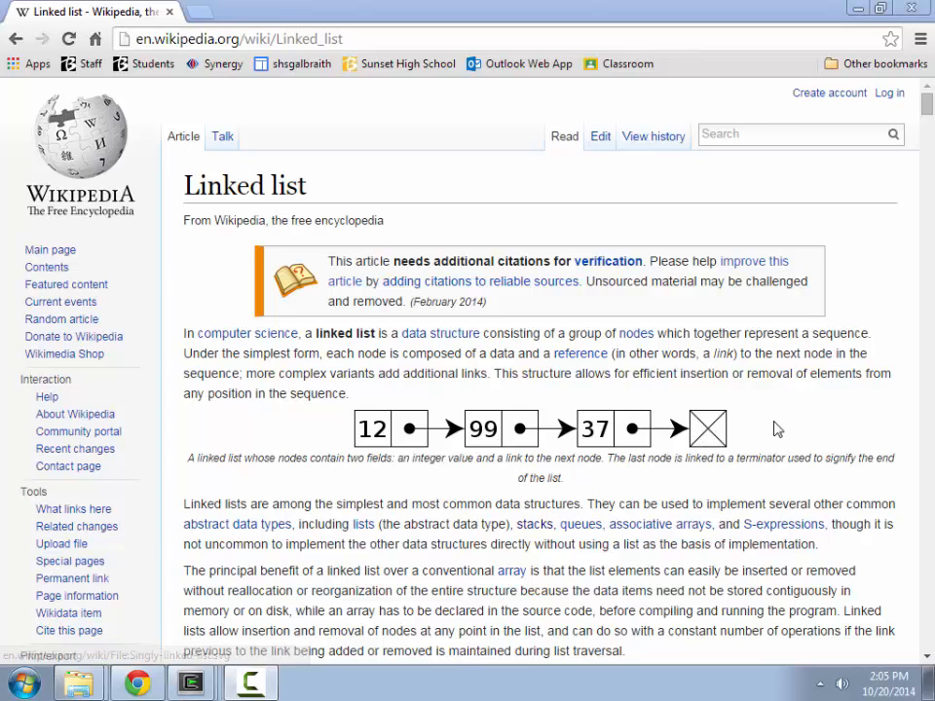
pyautogui.moveTo(764, 361)
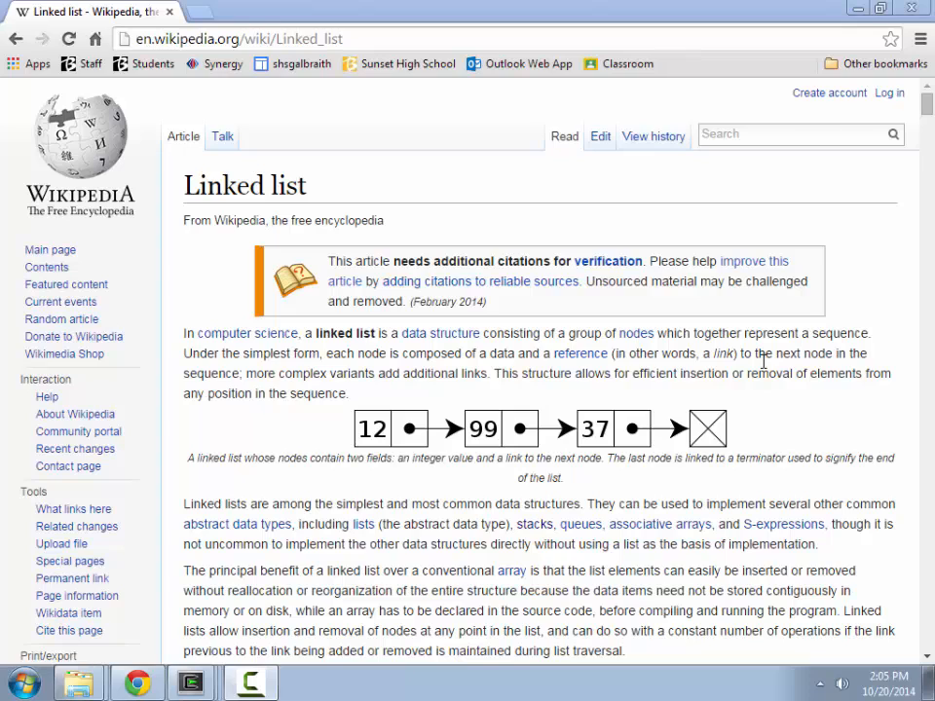
pyautogui.moveTo(708, 429)
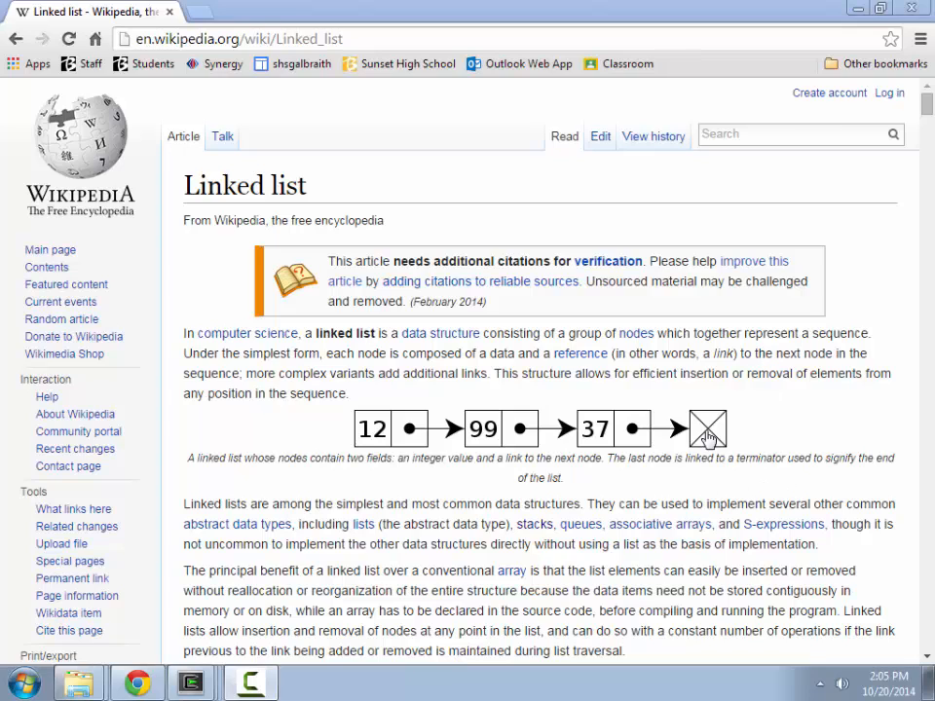
pyautogui.moveTo(721, 443)
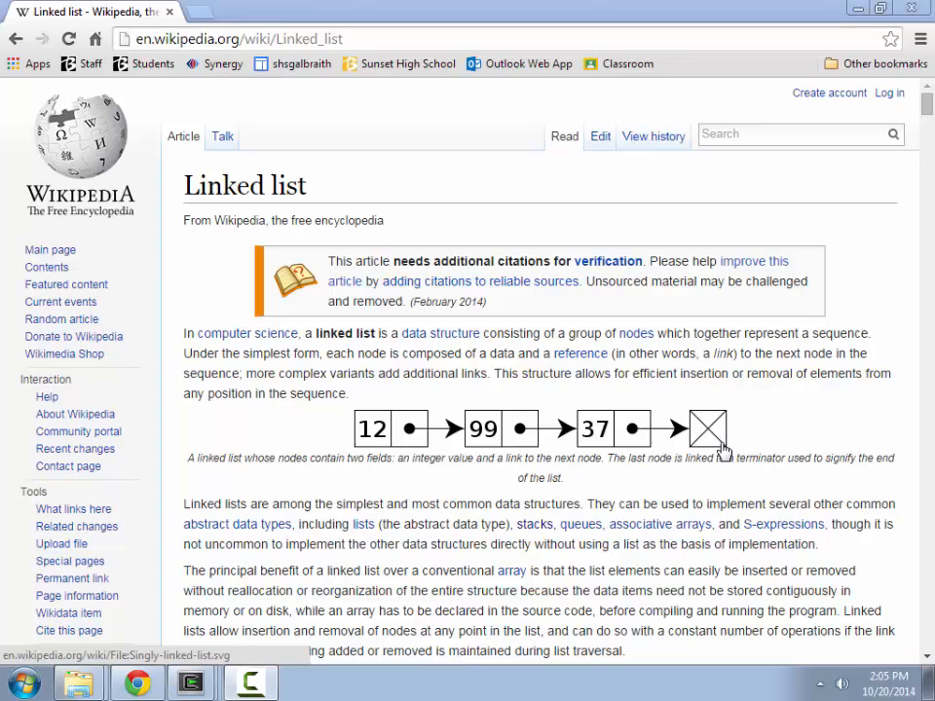
pyautogui.moveTo(766, 480)
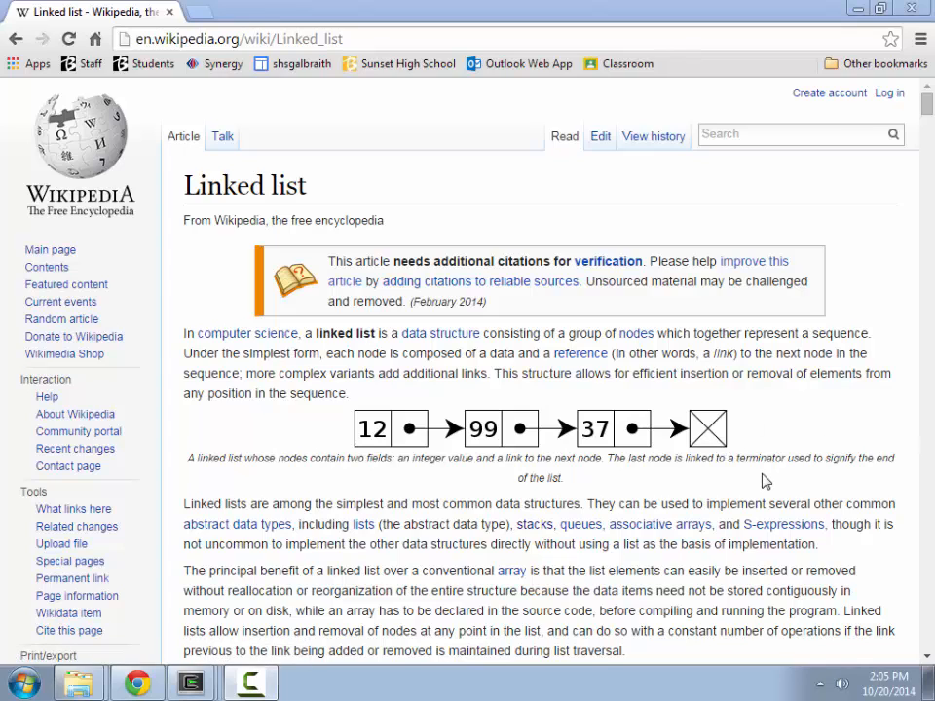
pyautogui.moveTo(522, 436)
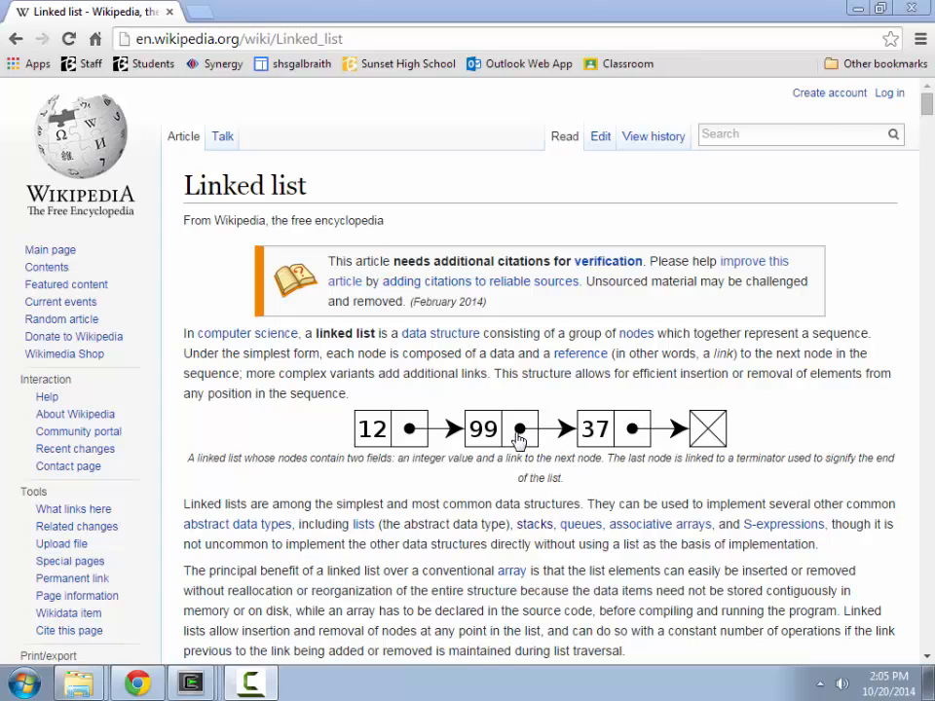
pyautogui.moveTo(604, 439)
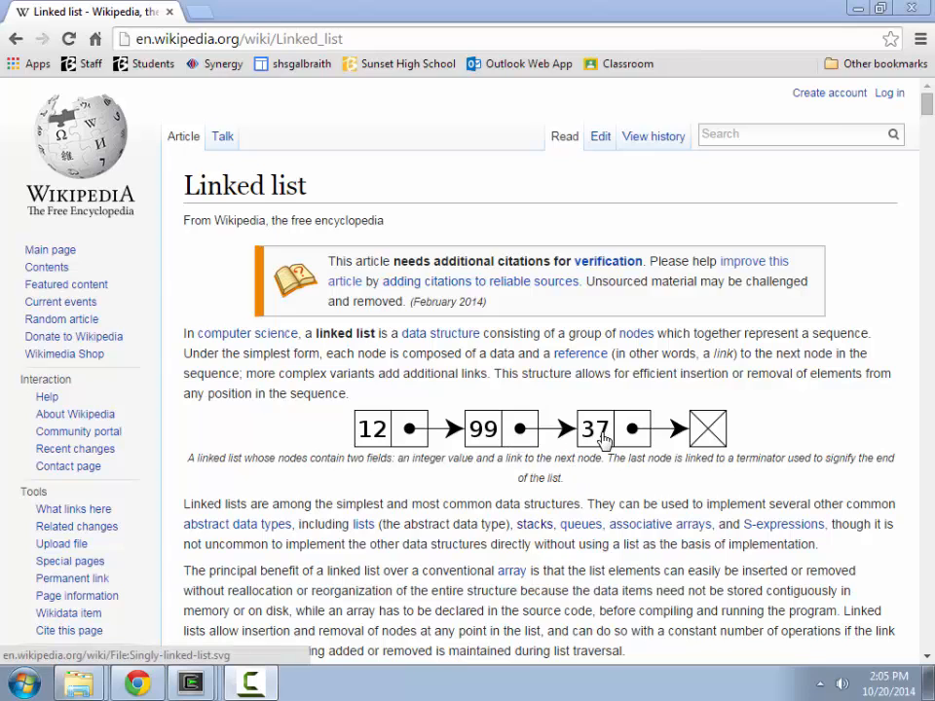
pyautogui.moveTo(662, 490)
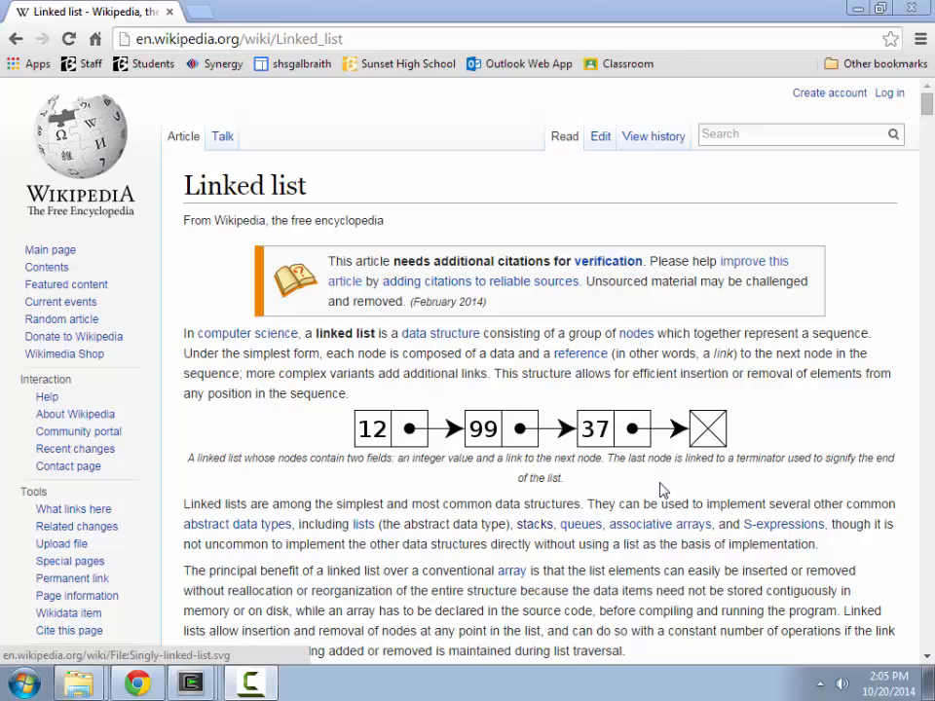
pyautogui.moveTo(520, 444)
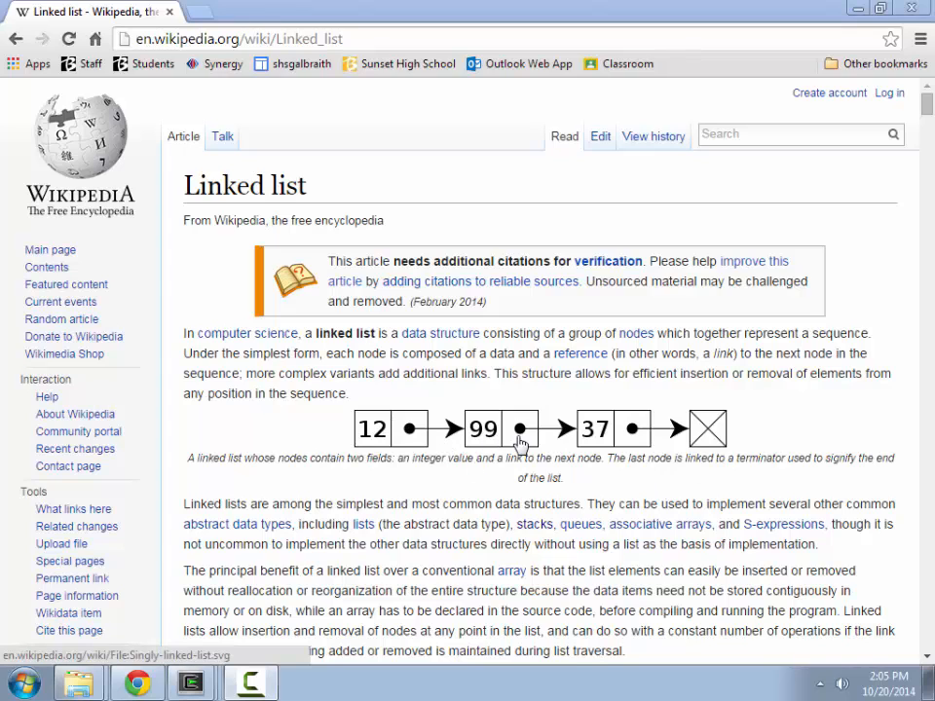
pyautogui.moveTo(360, 435)
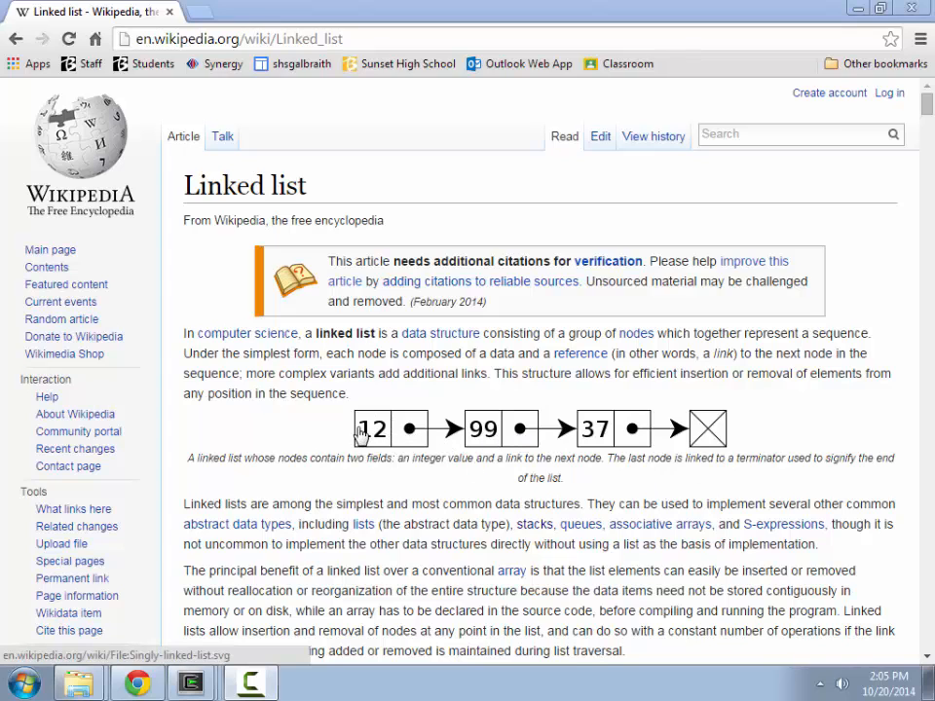
pyautogui.moveTo(448, 379)
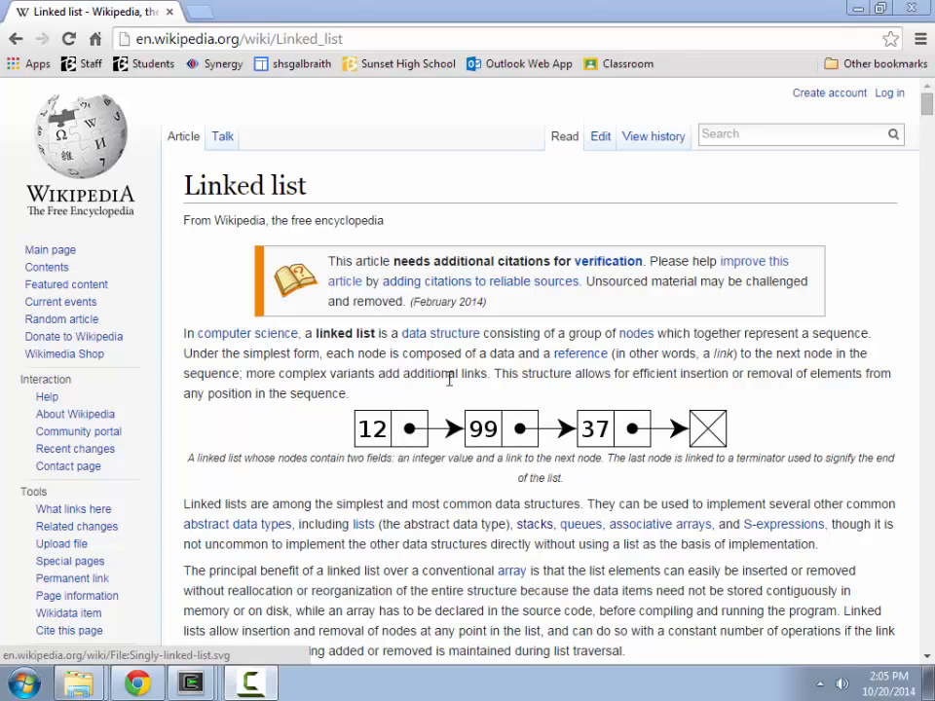
pyautogui.moveTo(589, 456)
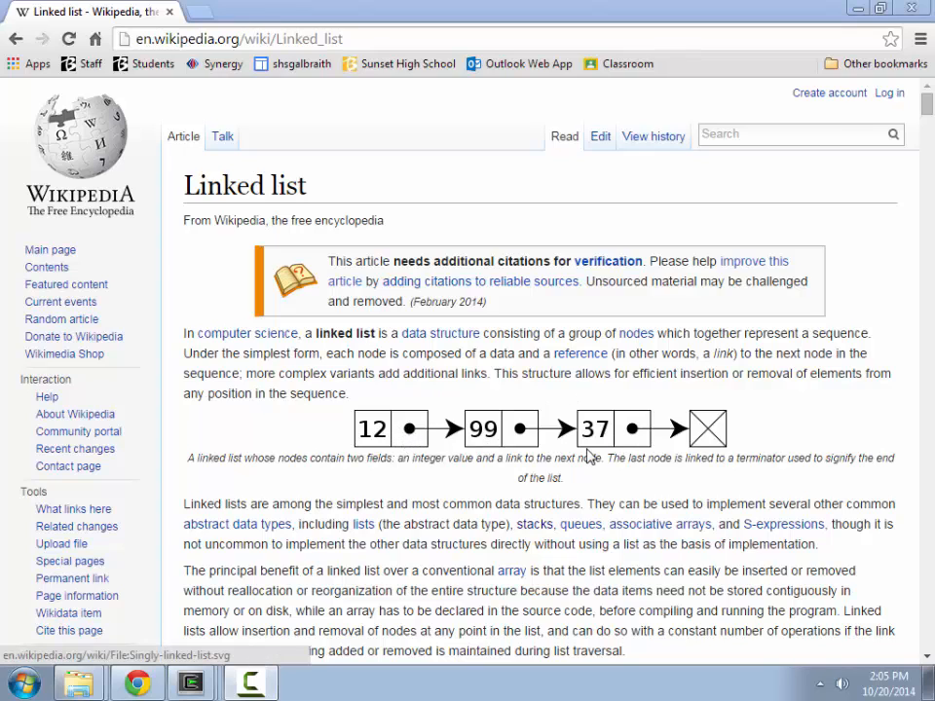
pyautogui.moveTo(505, 404)
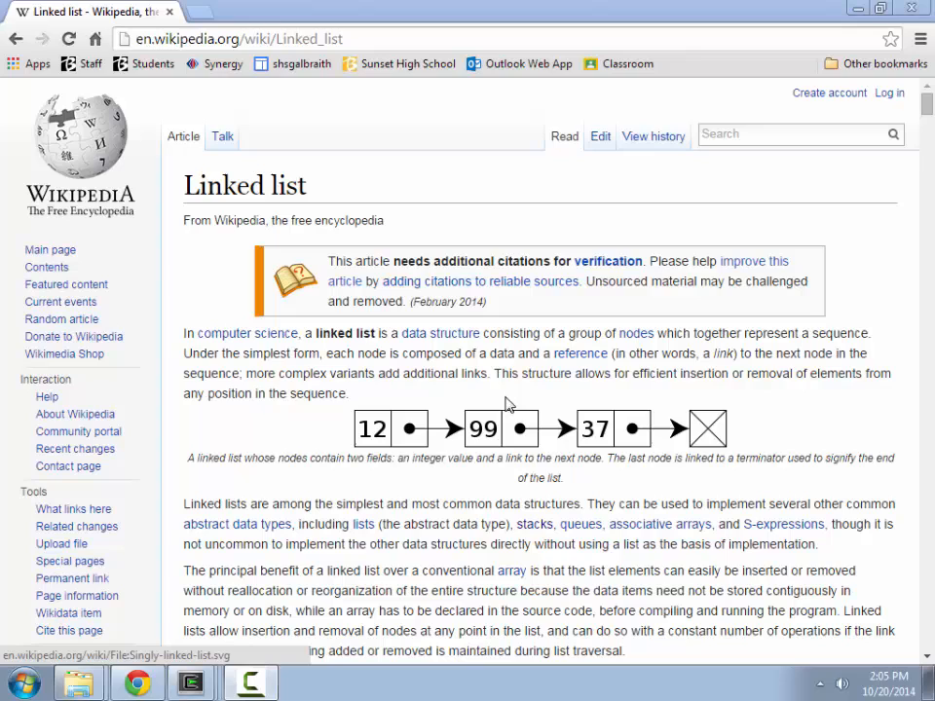
pyautogui.moveTo(505, 428)
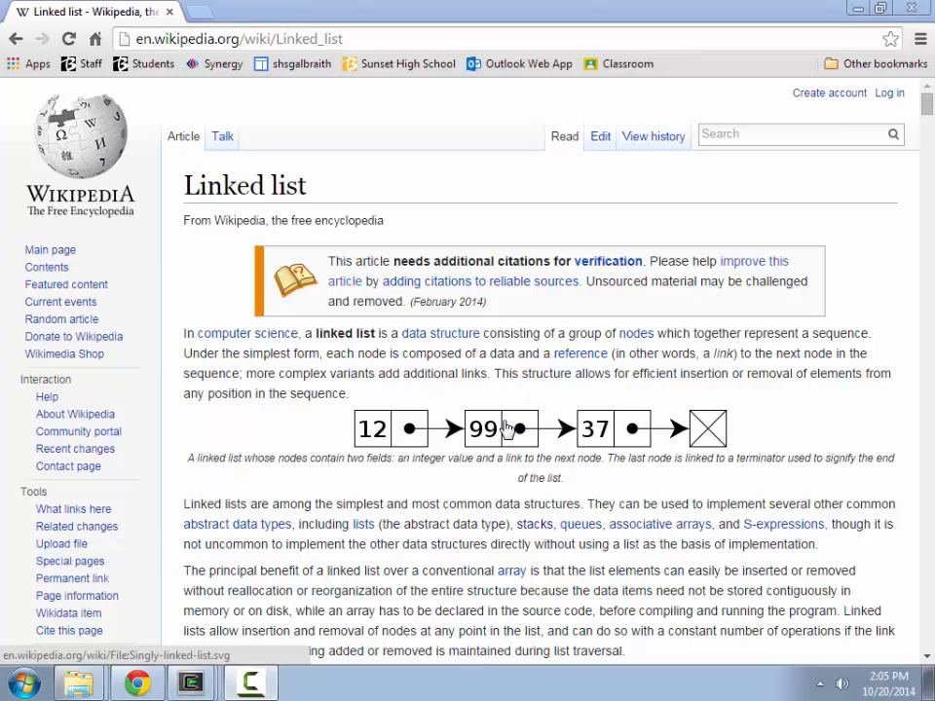
pyautogui.moveTo(758, 351)
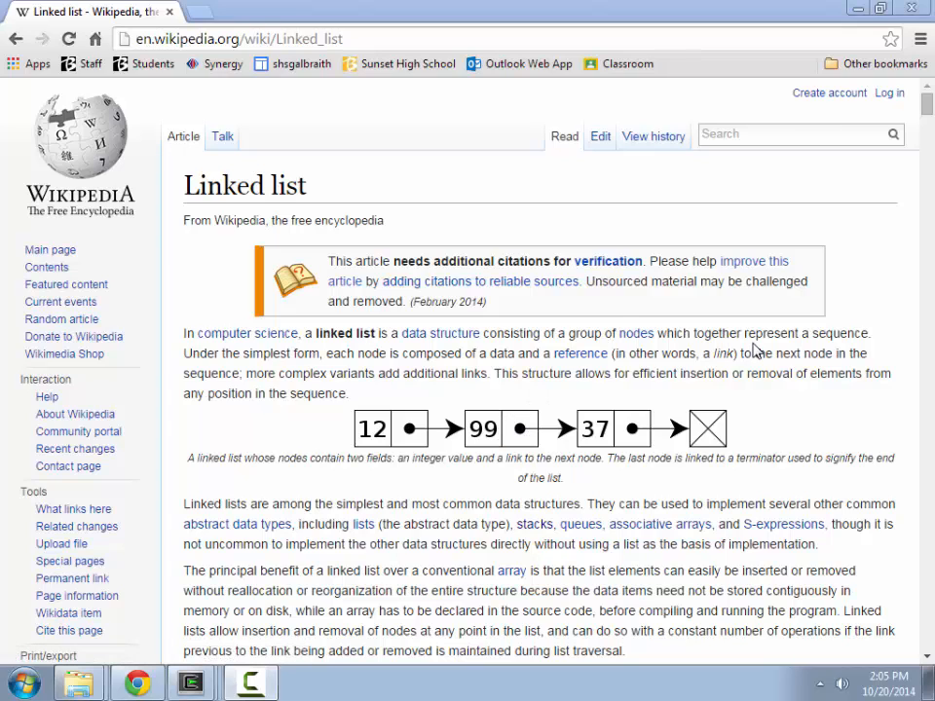
pyautogui.moveTo(797, 349)
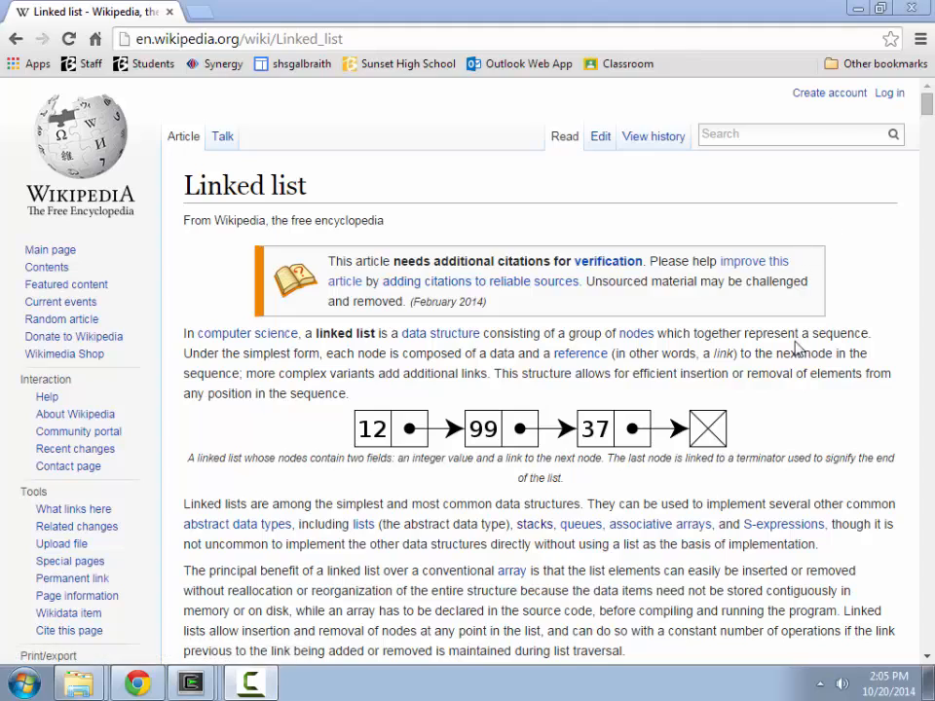
pyautogui.moveTo(838, 431)
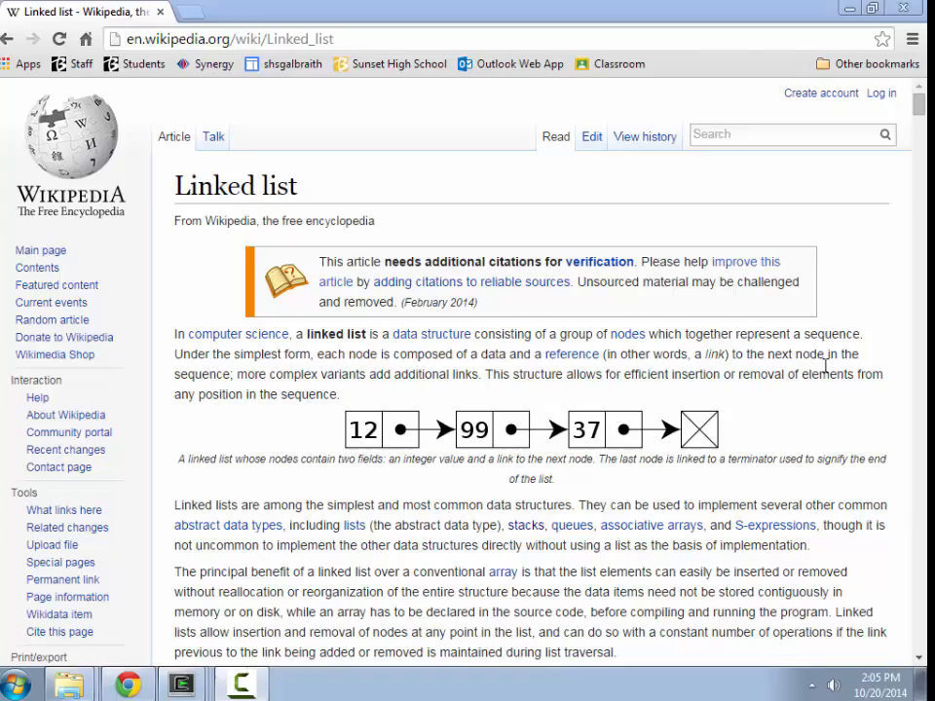
# - Scroll the Wikipedia Linked list article down to the singly and doubly linked list diagrams
pyautogui.scroll(-3)
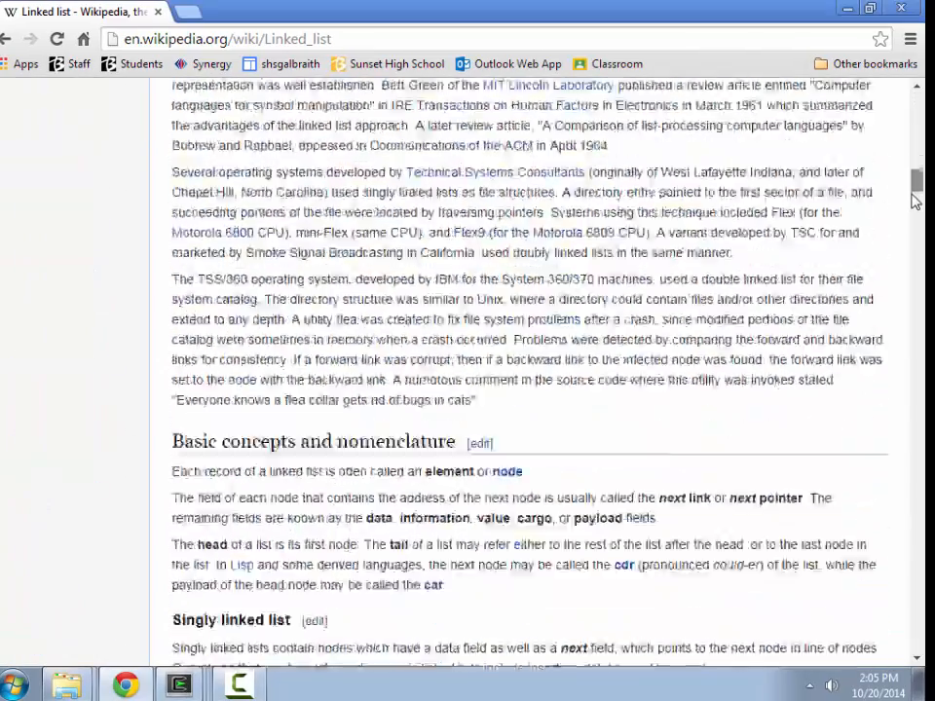
pyautogui.scroll(-3)
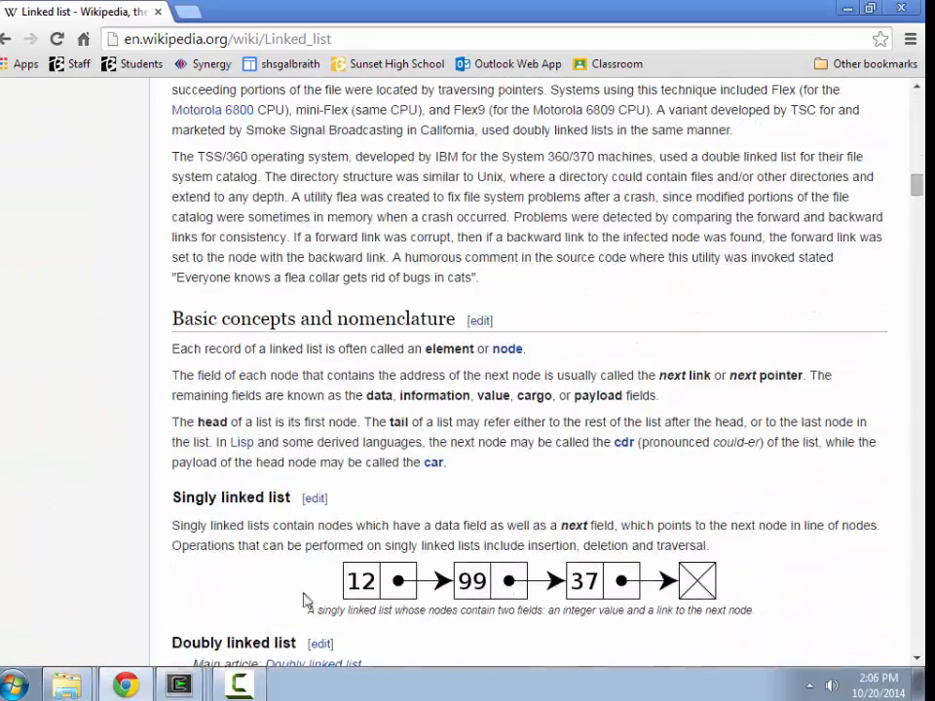
pyautogui.moveTo(778, 578)
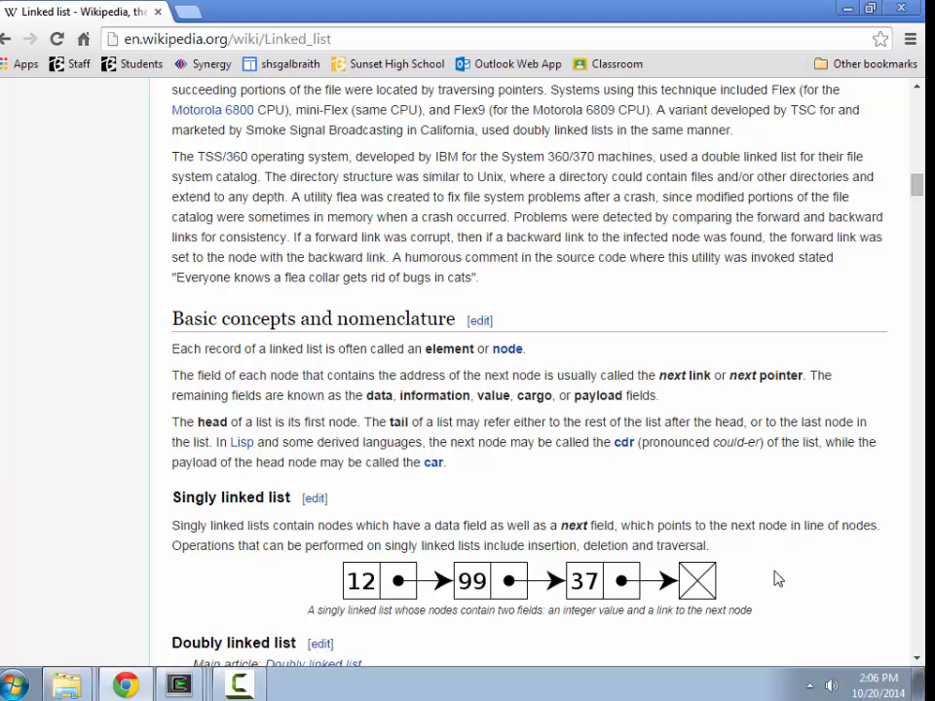
pyautogui.scroll(-3)
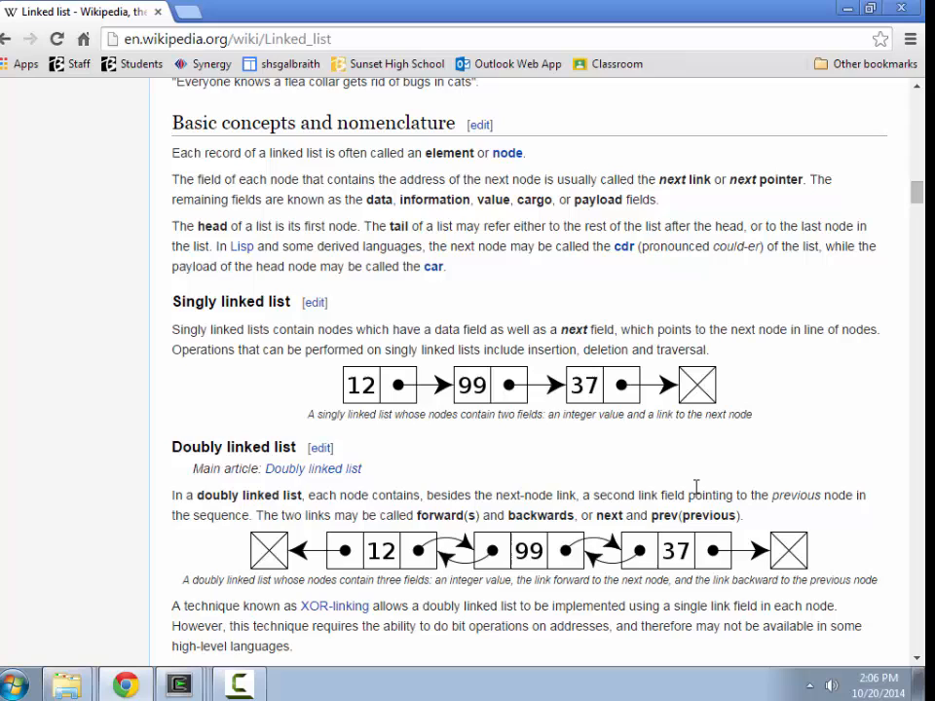
pyautogui.moveTo(651, 519)
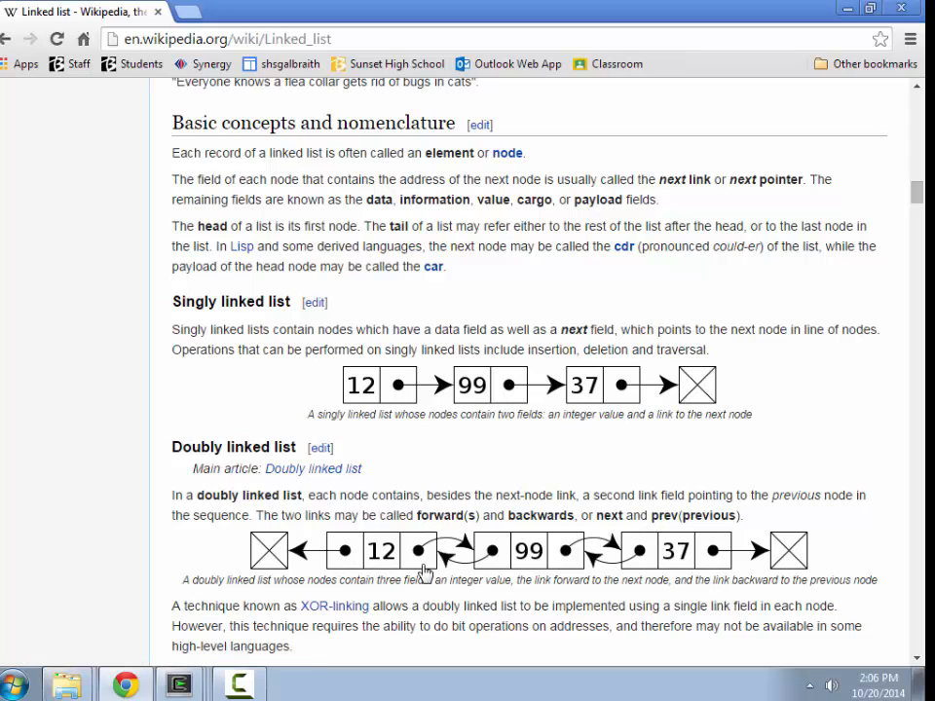
pyautogui.moveTo(709, 606)
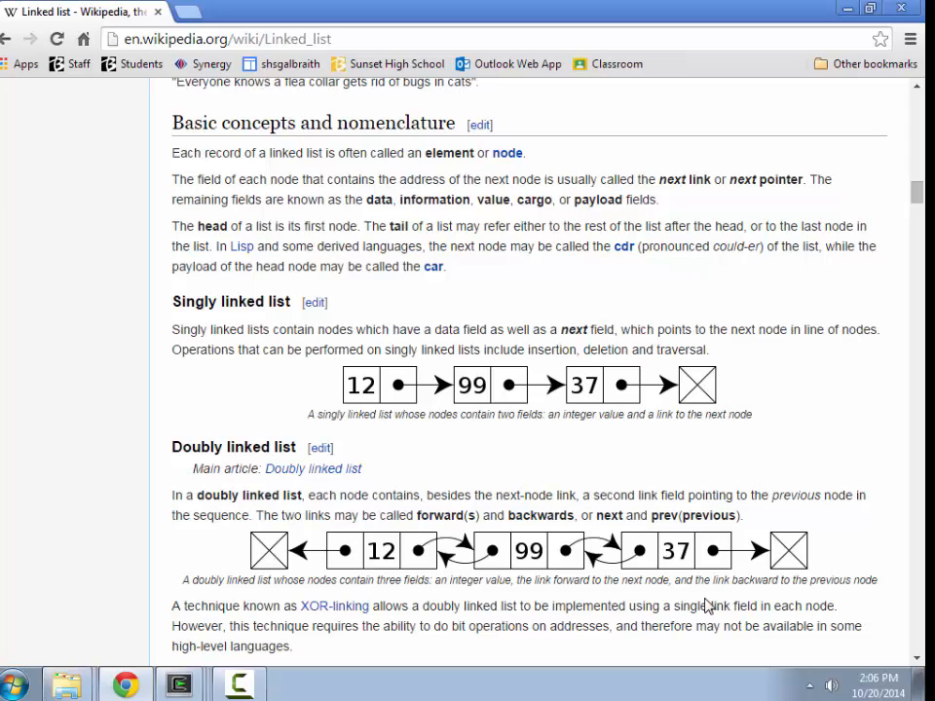
pyautogui.moveTo(556, 560)
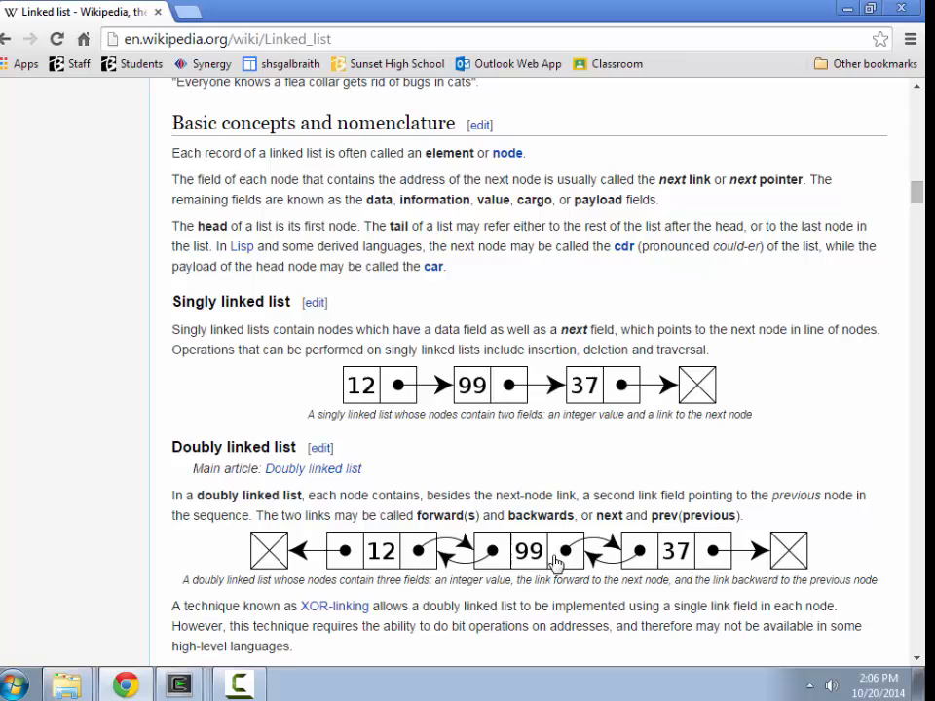
pyautogui.moveTo(722, 387)
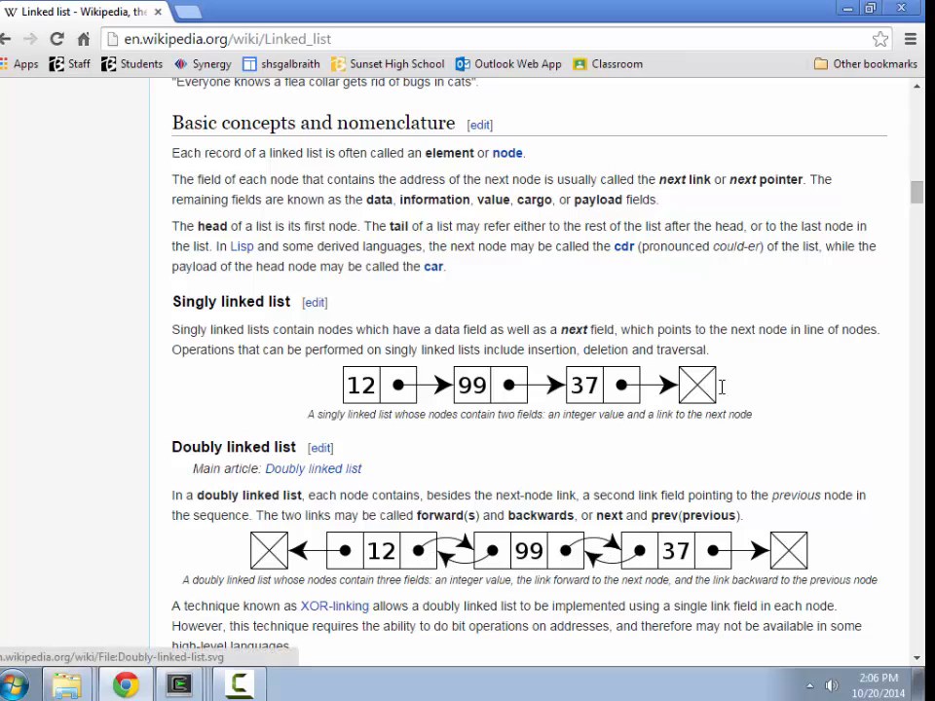
# - Scroll the Linked list article back up to the Singly linked list diagram
pyautogui.scroll(-3)
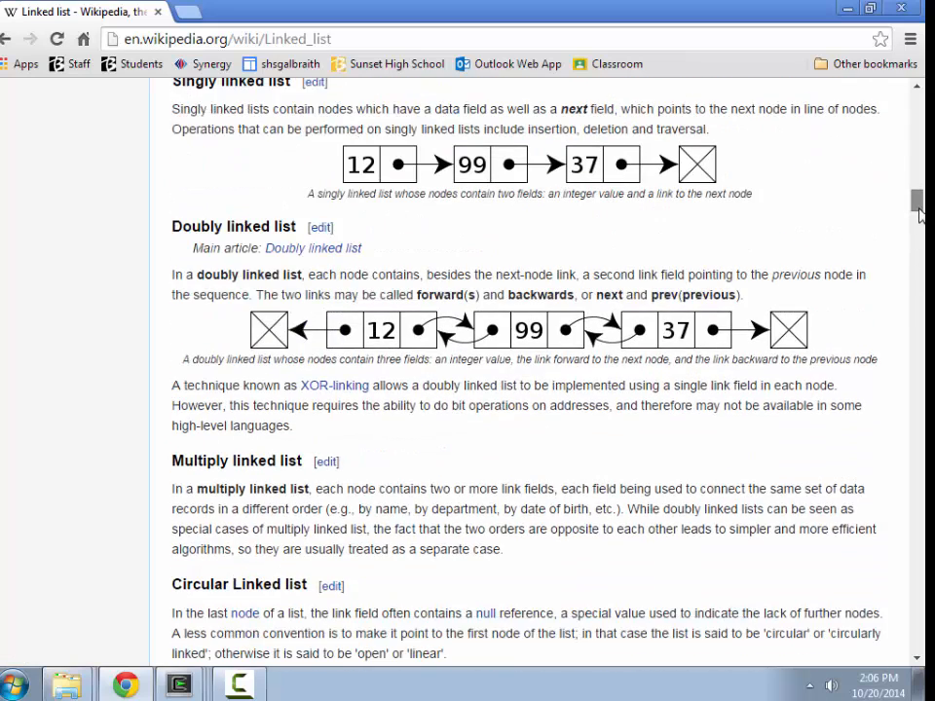
pyautogui.scroll(-3)
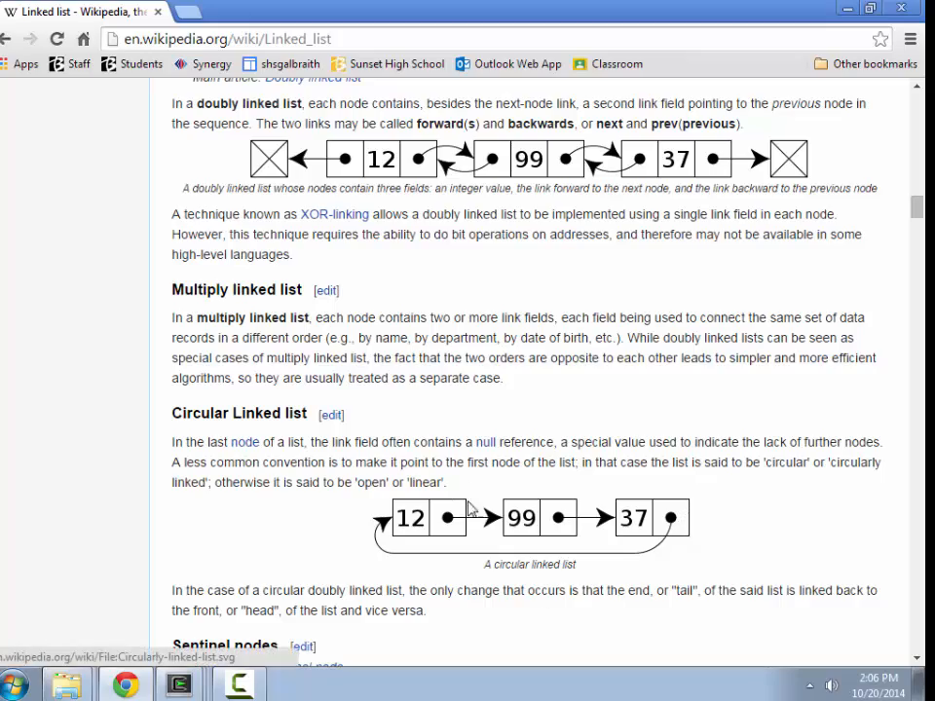
pyautogui.moveTo(921, 229)
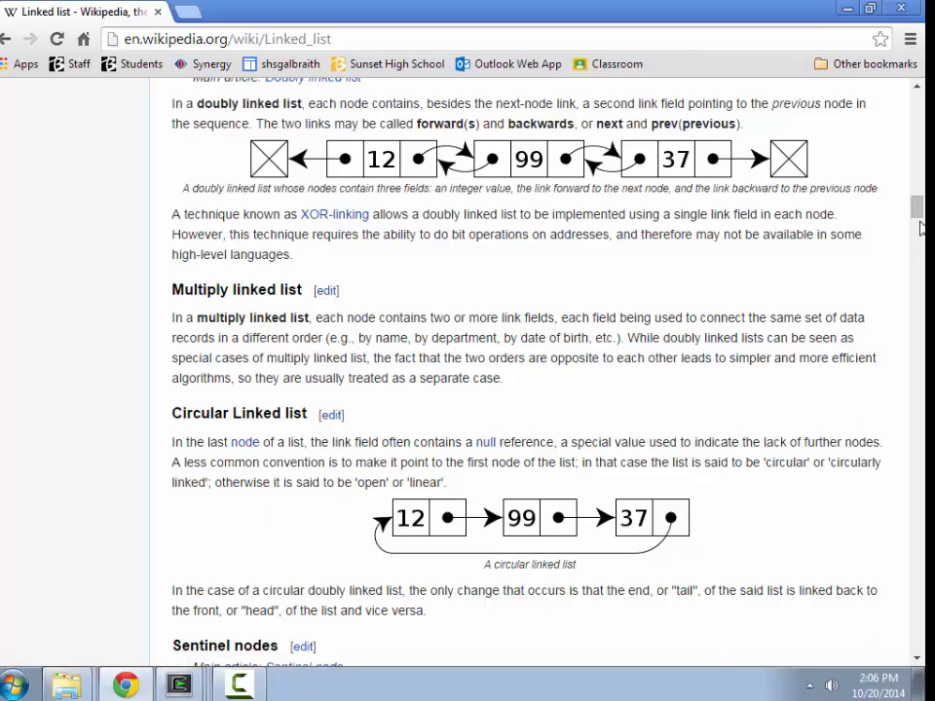
pyautogui.scroll(3)
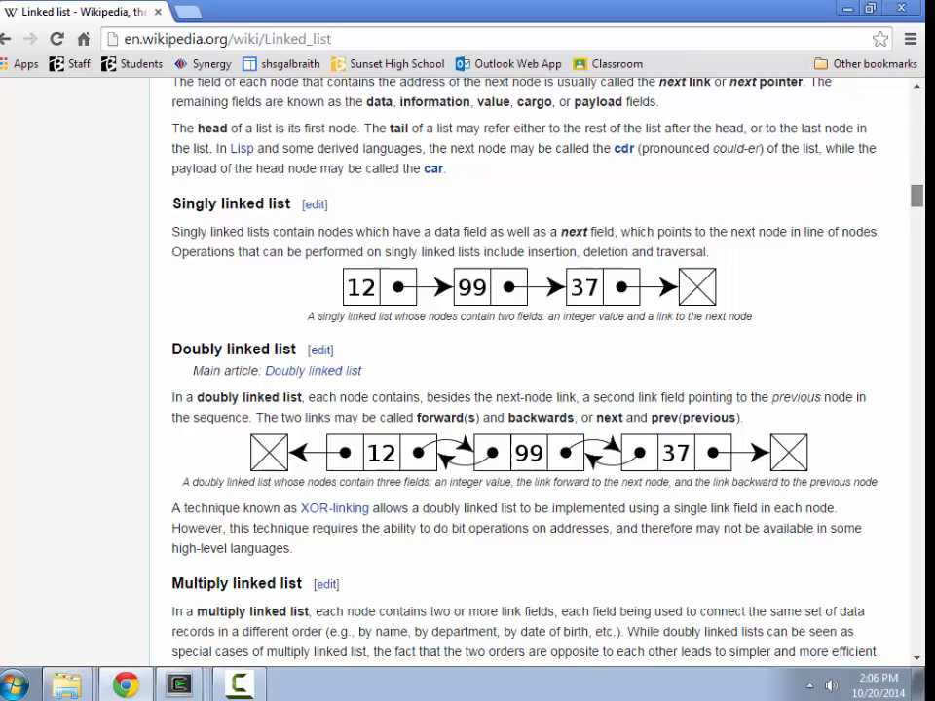
pyautogui.scroll(3)
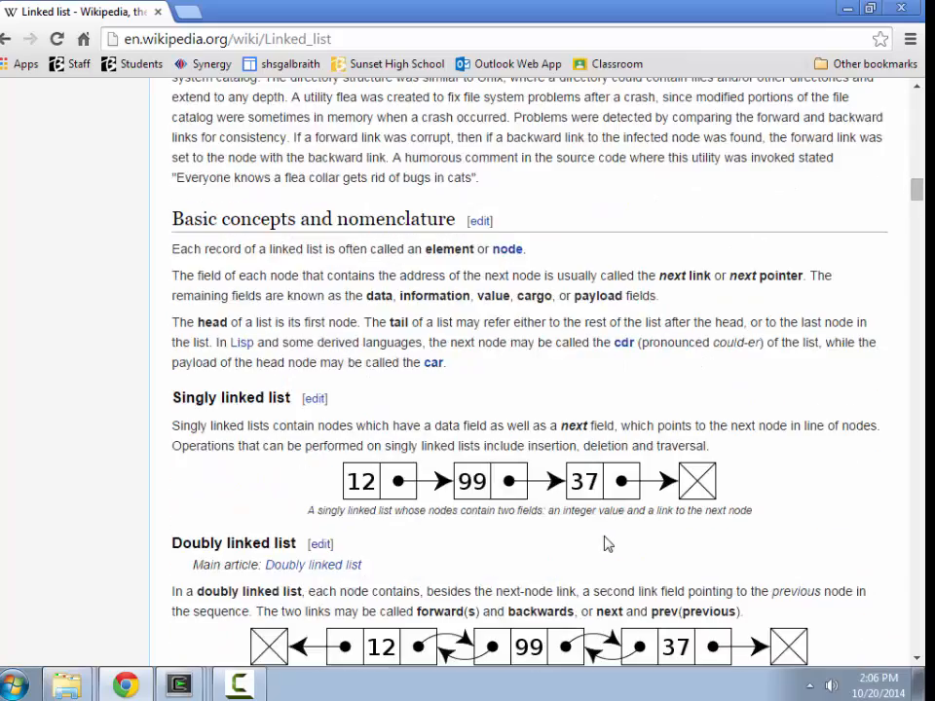
pyautogui.scroll(-3)
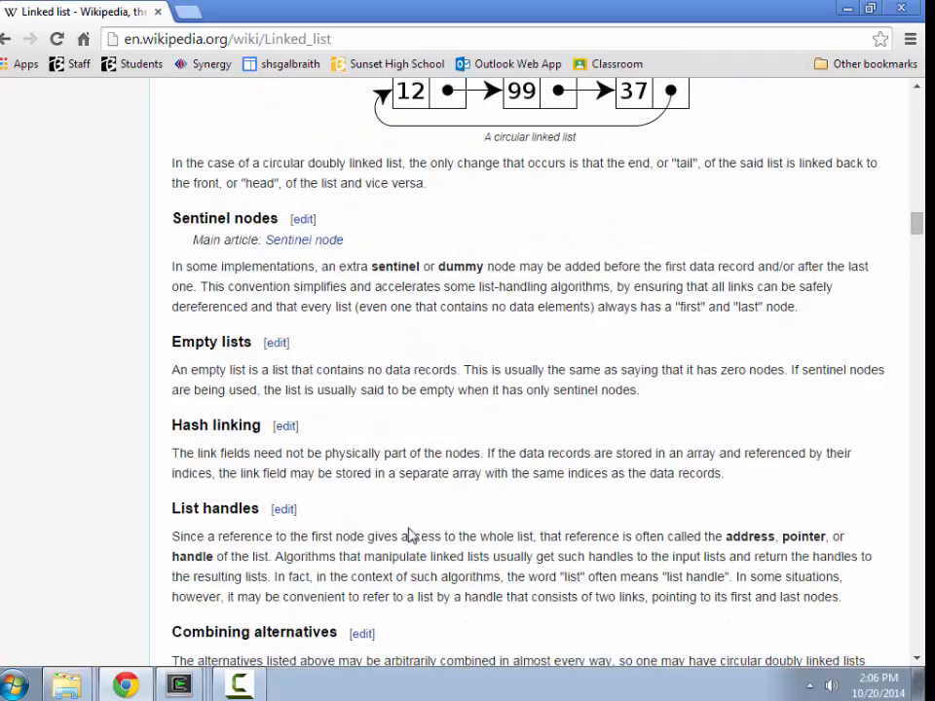
pyautogui.scroll(3)
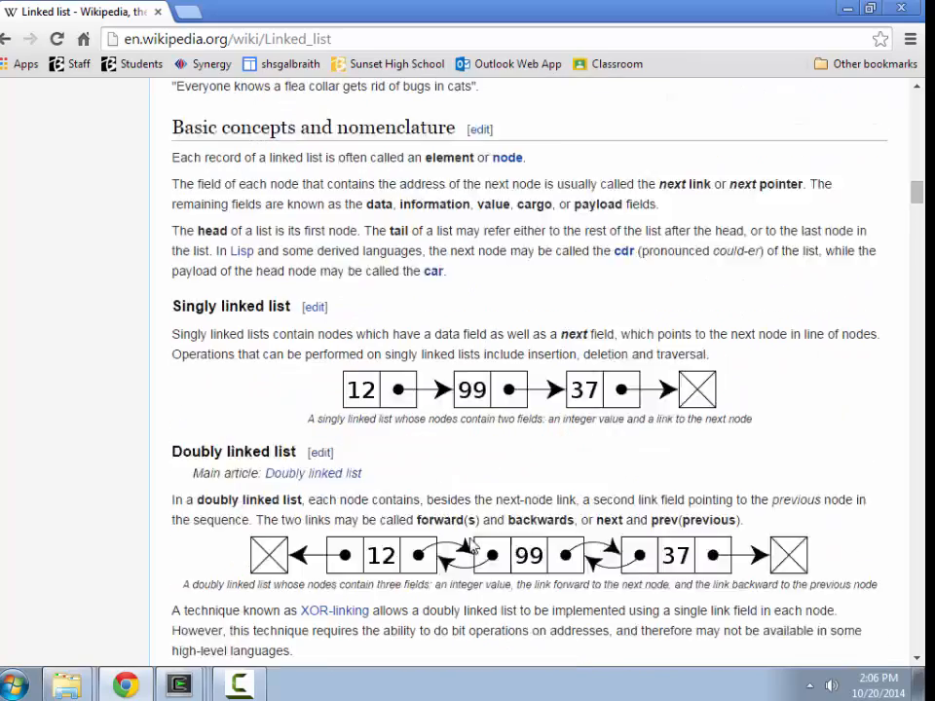
pyautogui.scroll(3)
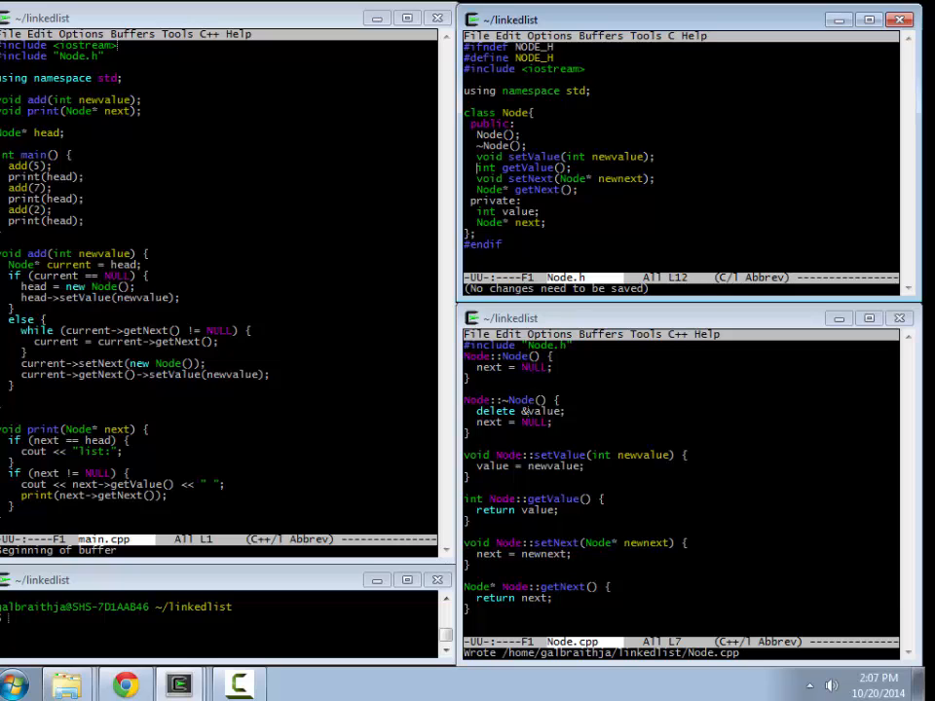
# - Drag in Emacs to bring main.cpp, Node.h and Node.cpp into view above the terminal
pyautogui.moveTo(477, 157); pyautogui.dragTo(574, 189)
pyautogui.write('value = 0;')
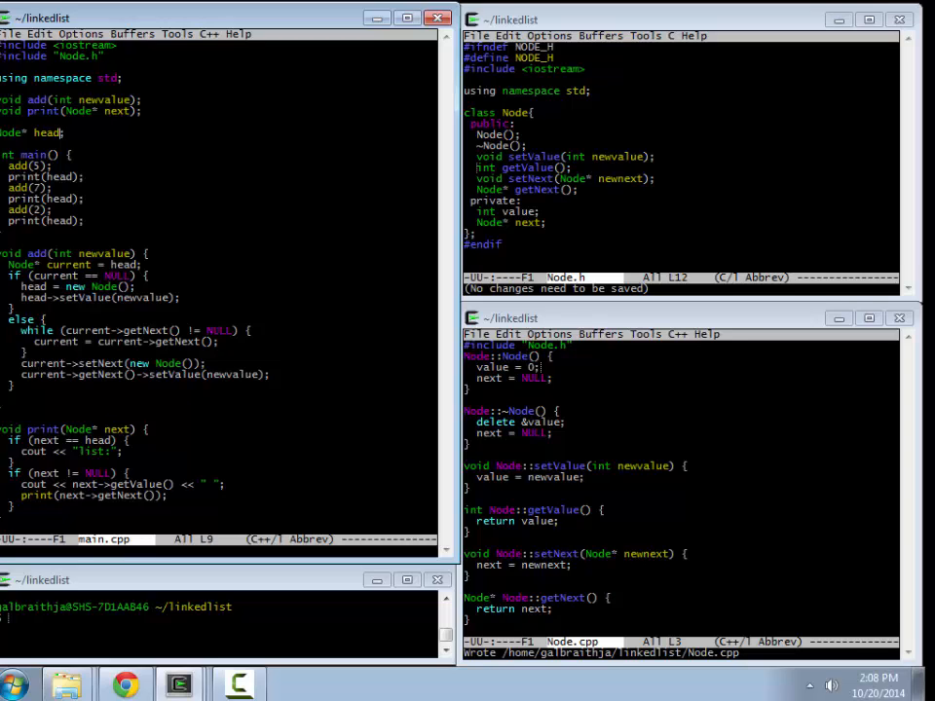
# - Append '= NULL;' to the 'Node* head' declaration in main.cpp
pyautogui.write('= NU')
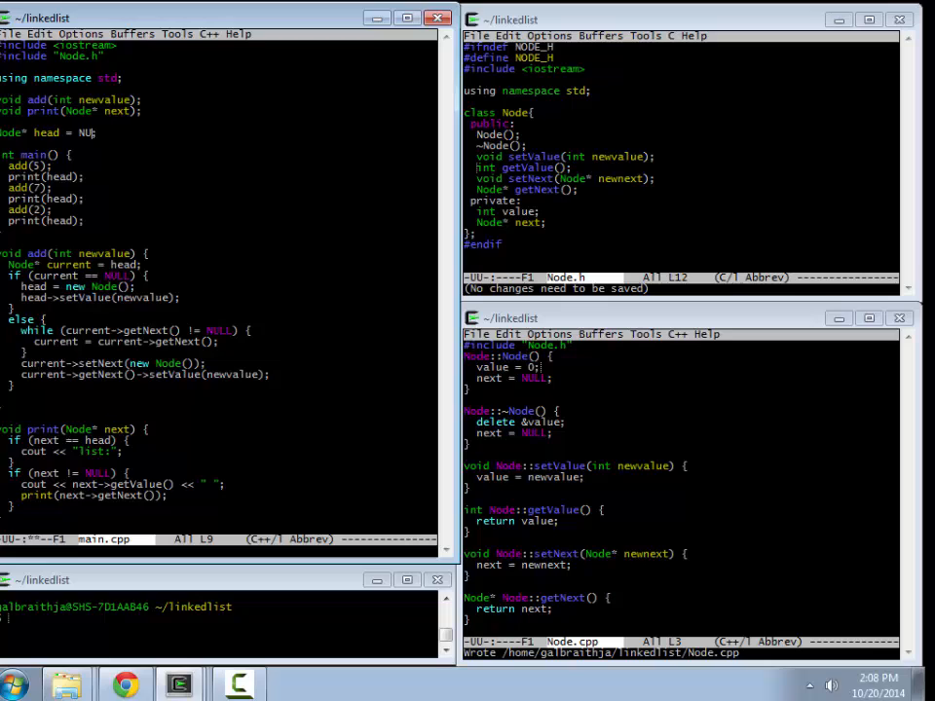
pyautogui.write('LL;')
pyautogui.click(219, 617)
pyautogui.write('./a')
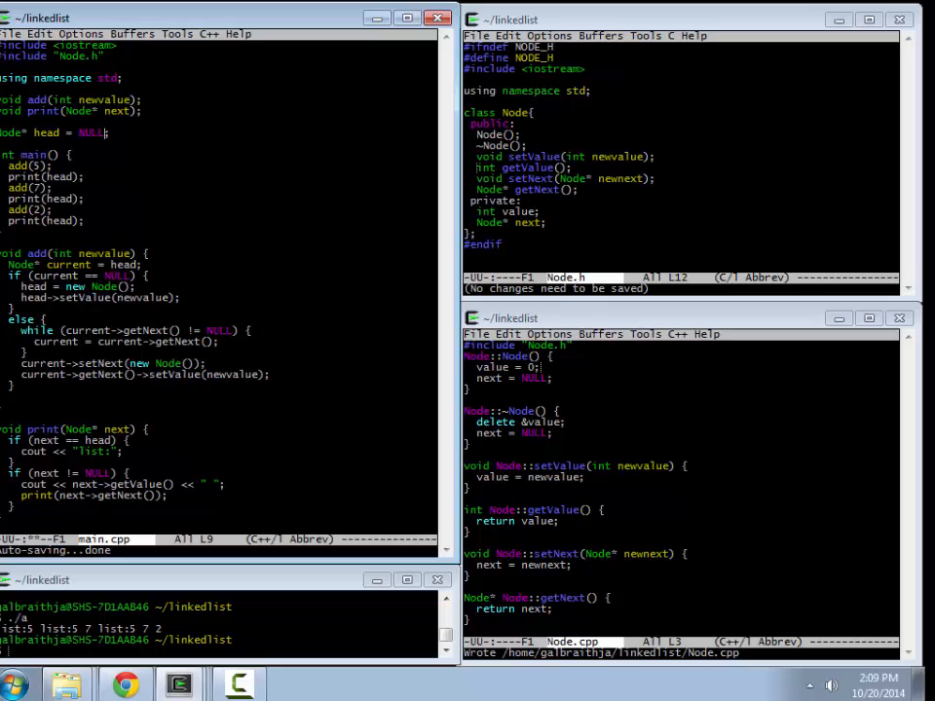
pyautogui.doubleClick(54, 264)
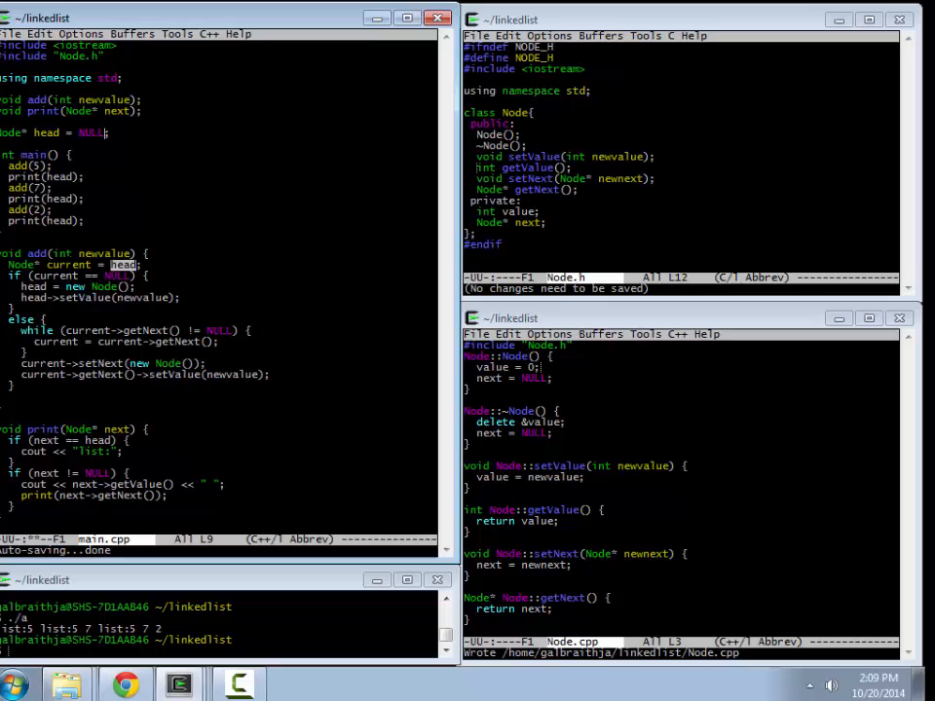
pyautogui.doubleClick(68, 265)
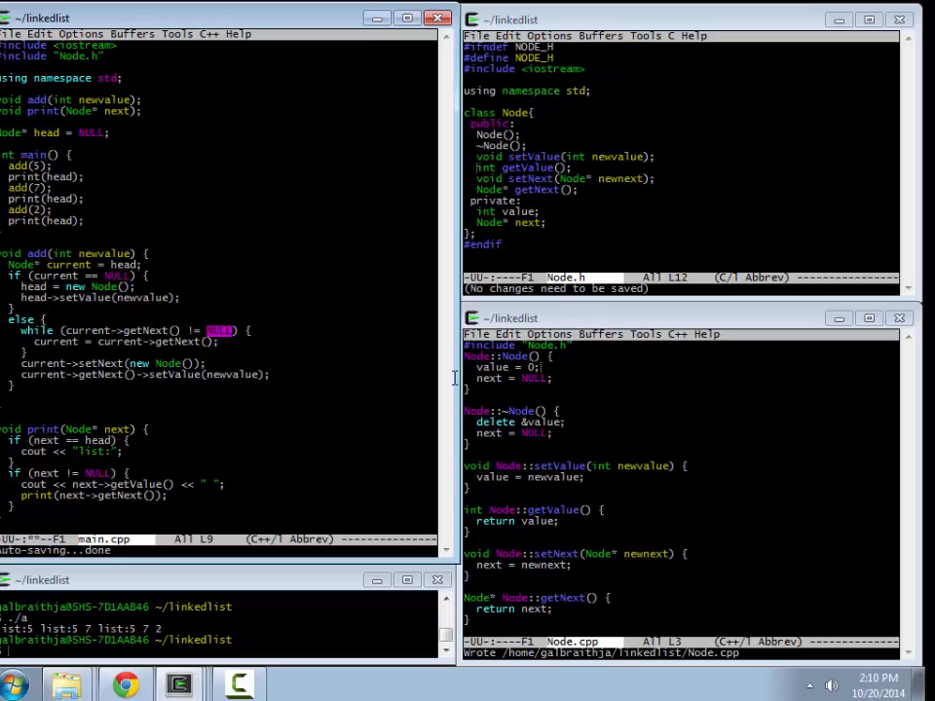
pyautogui.click(112, 362)
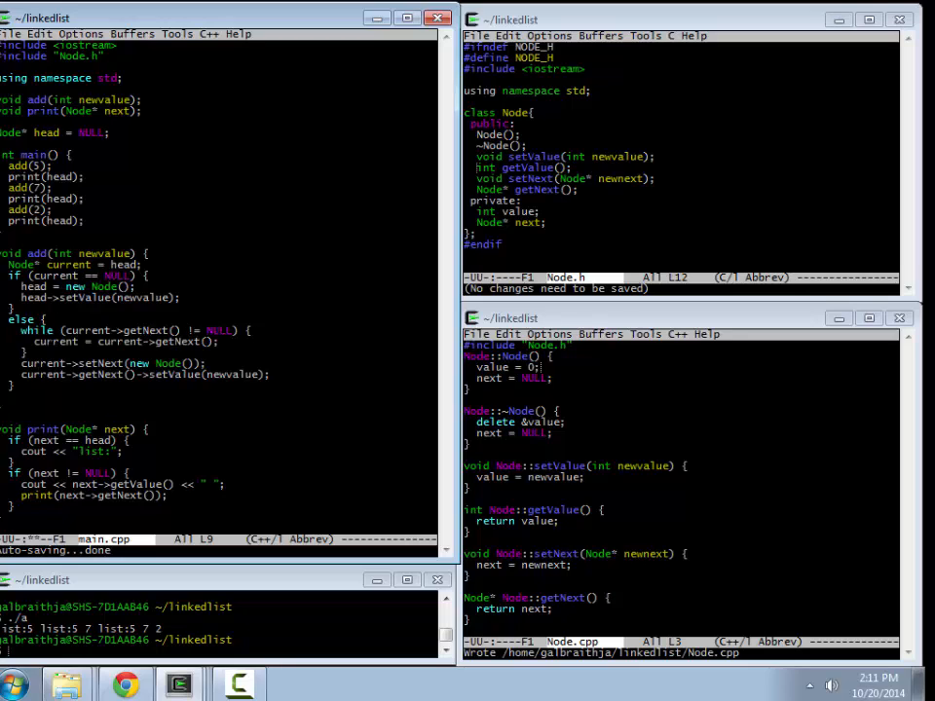
pyautogui.doubleClick(54, 342)
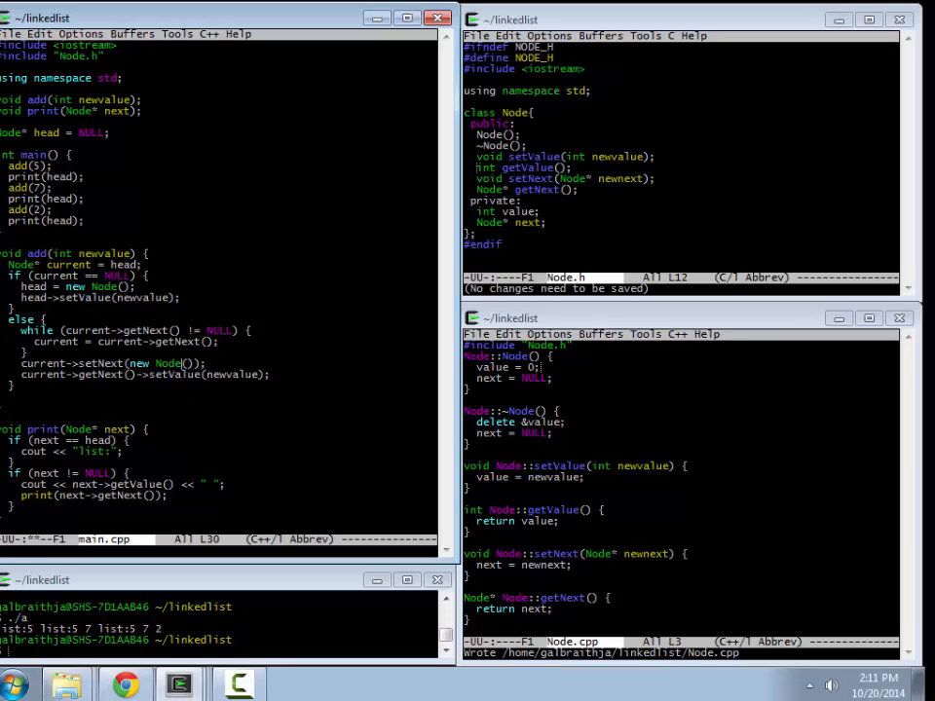
# - Double-click the blank line above 'void print(Node* next)' in main.cpp
pyautogui.doubleClick(159, 363)
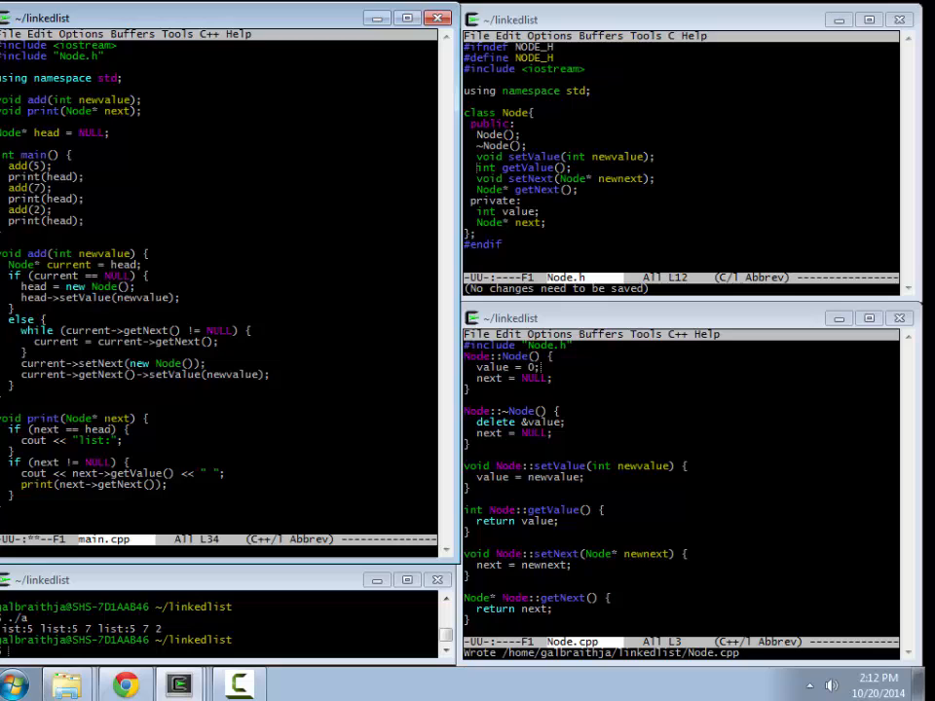
pyautogui.doubleClick(114, 419)
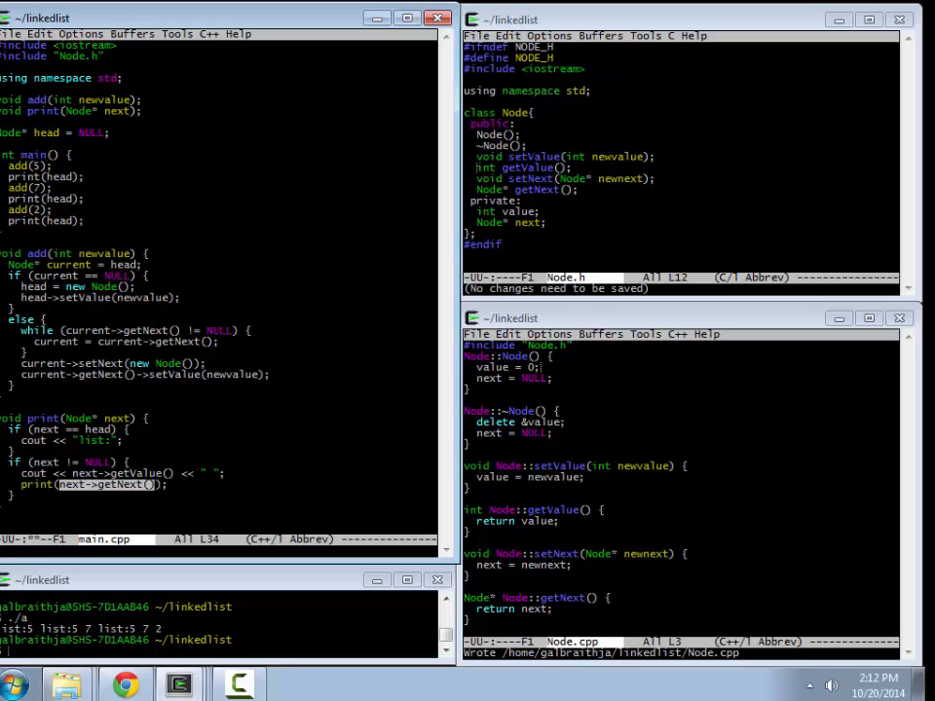
pyautogui.doubleClick(114, 418)
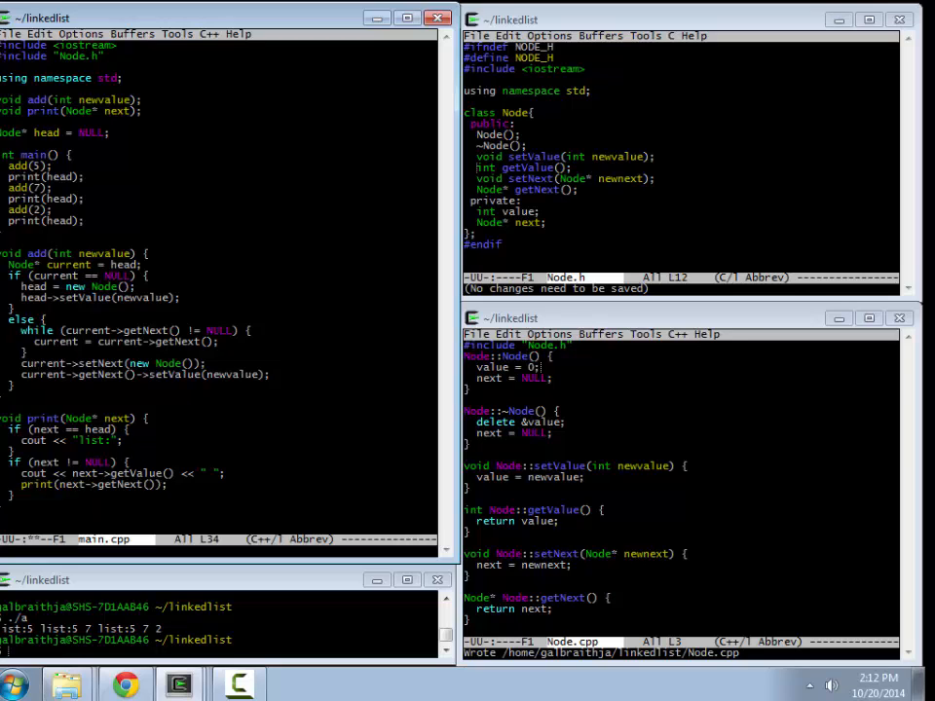
pyautogui.doubleClick(114, 418)
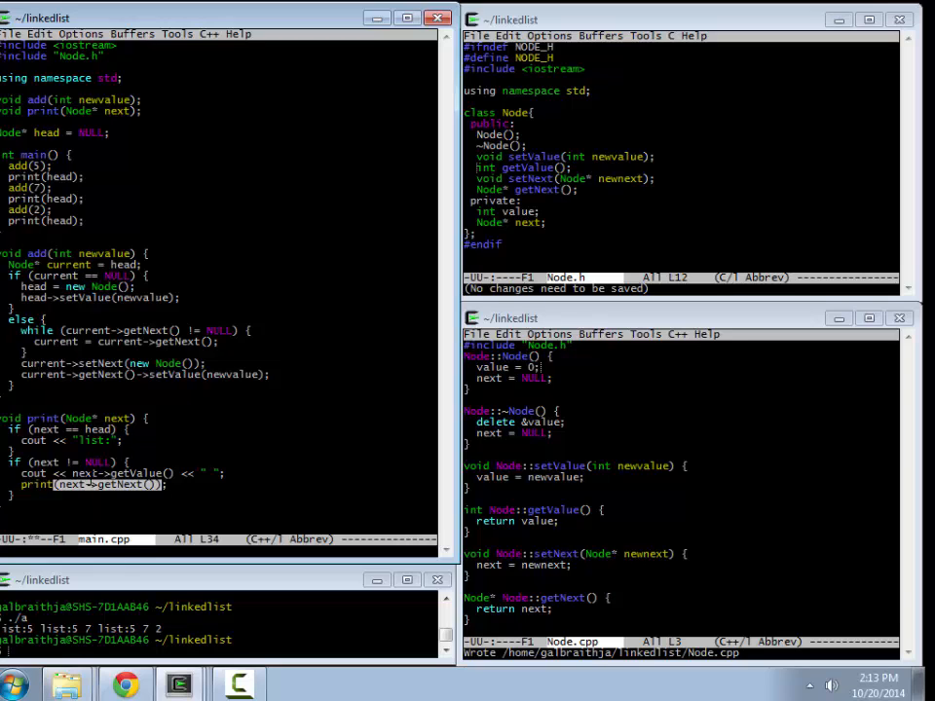
pyautogui.doubleClick(68, 430)
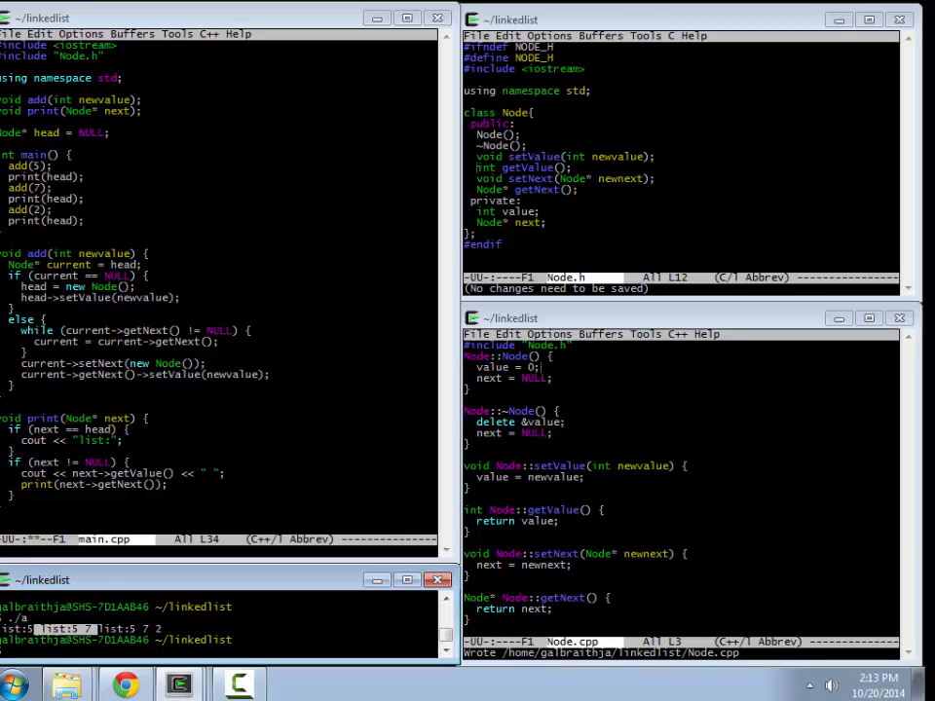
pyautogui.doubleClick(118, 418)
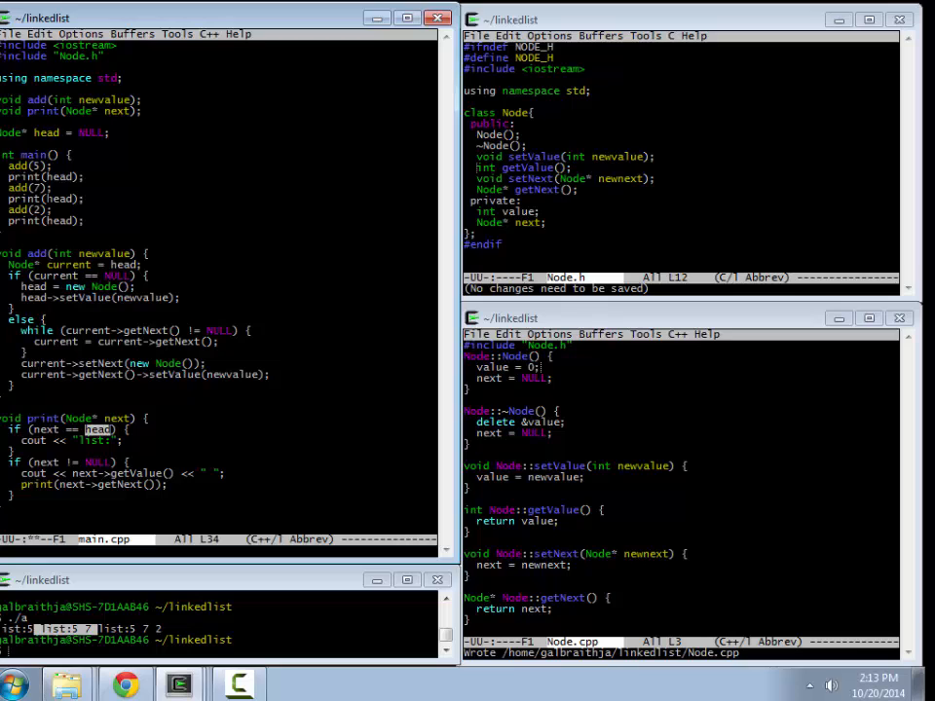
pyautogui.doubleClick(92, 440)
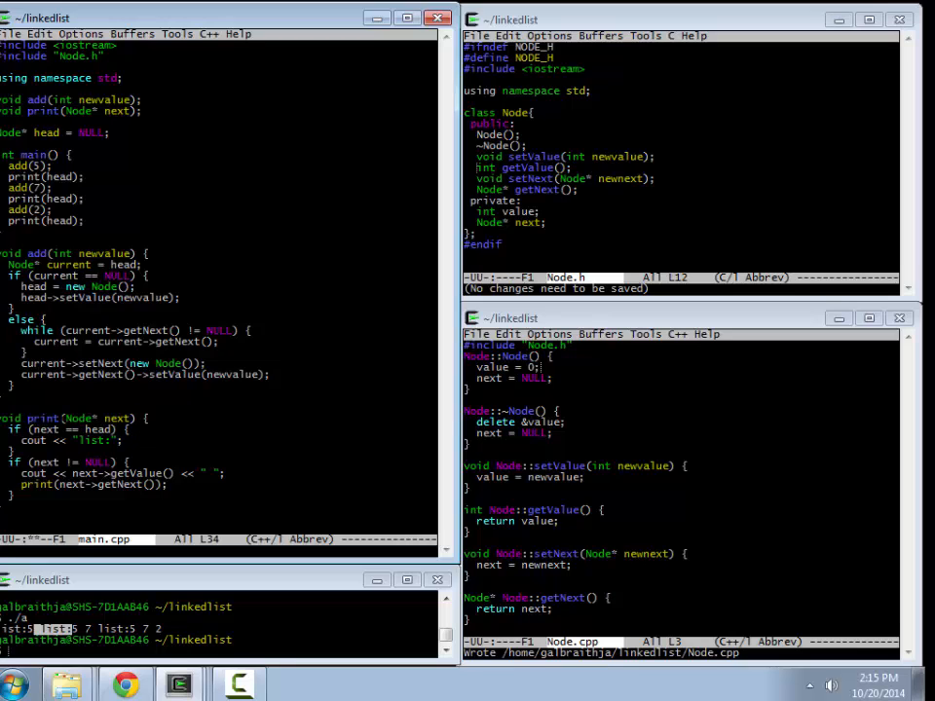
# - Select the spot below the if (next != NULL) block for the else branch
pyautogui.doubleClick(95, 417)
pyautogui.write('else {')
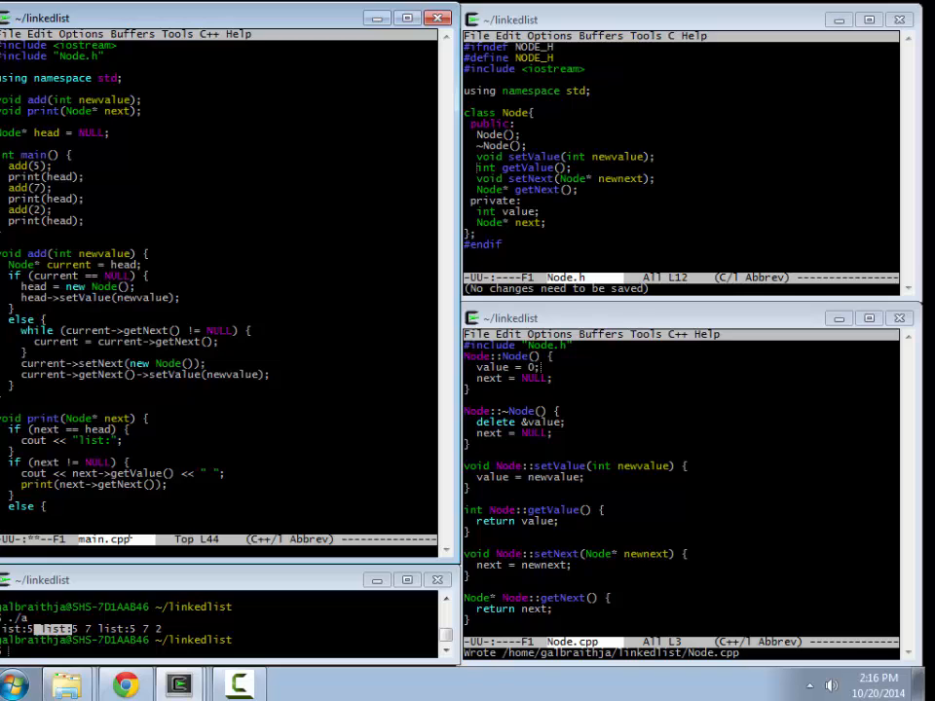
pyautogui.scroll(-3)
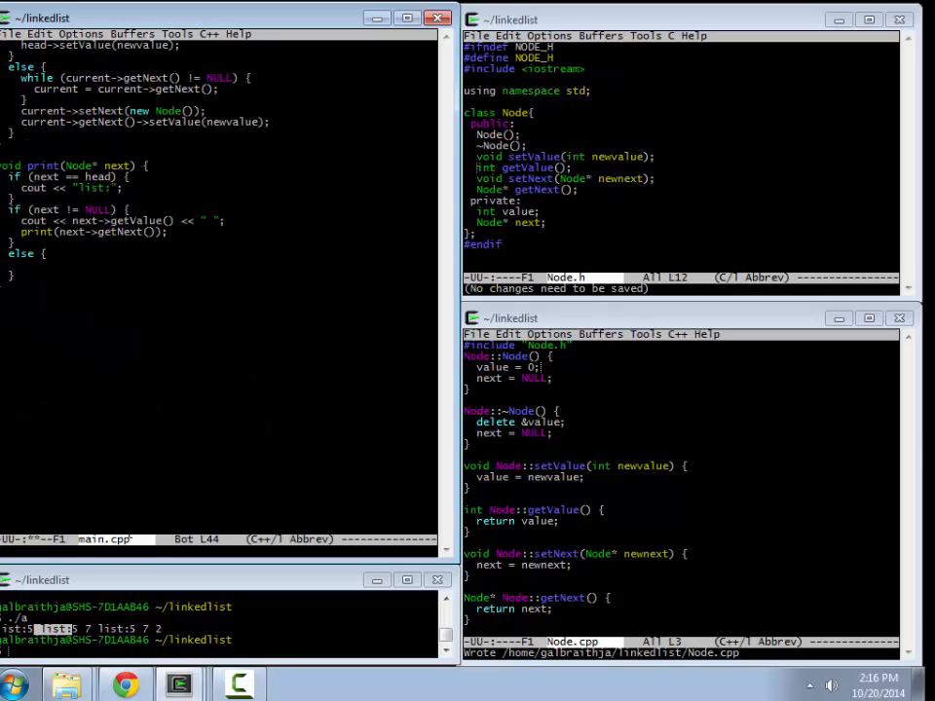